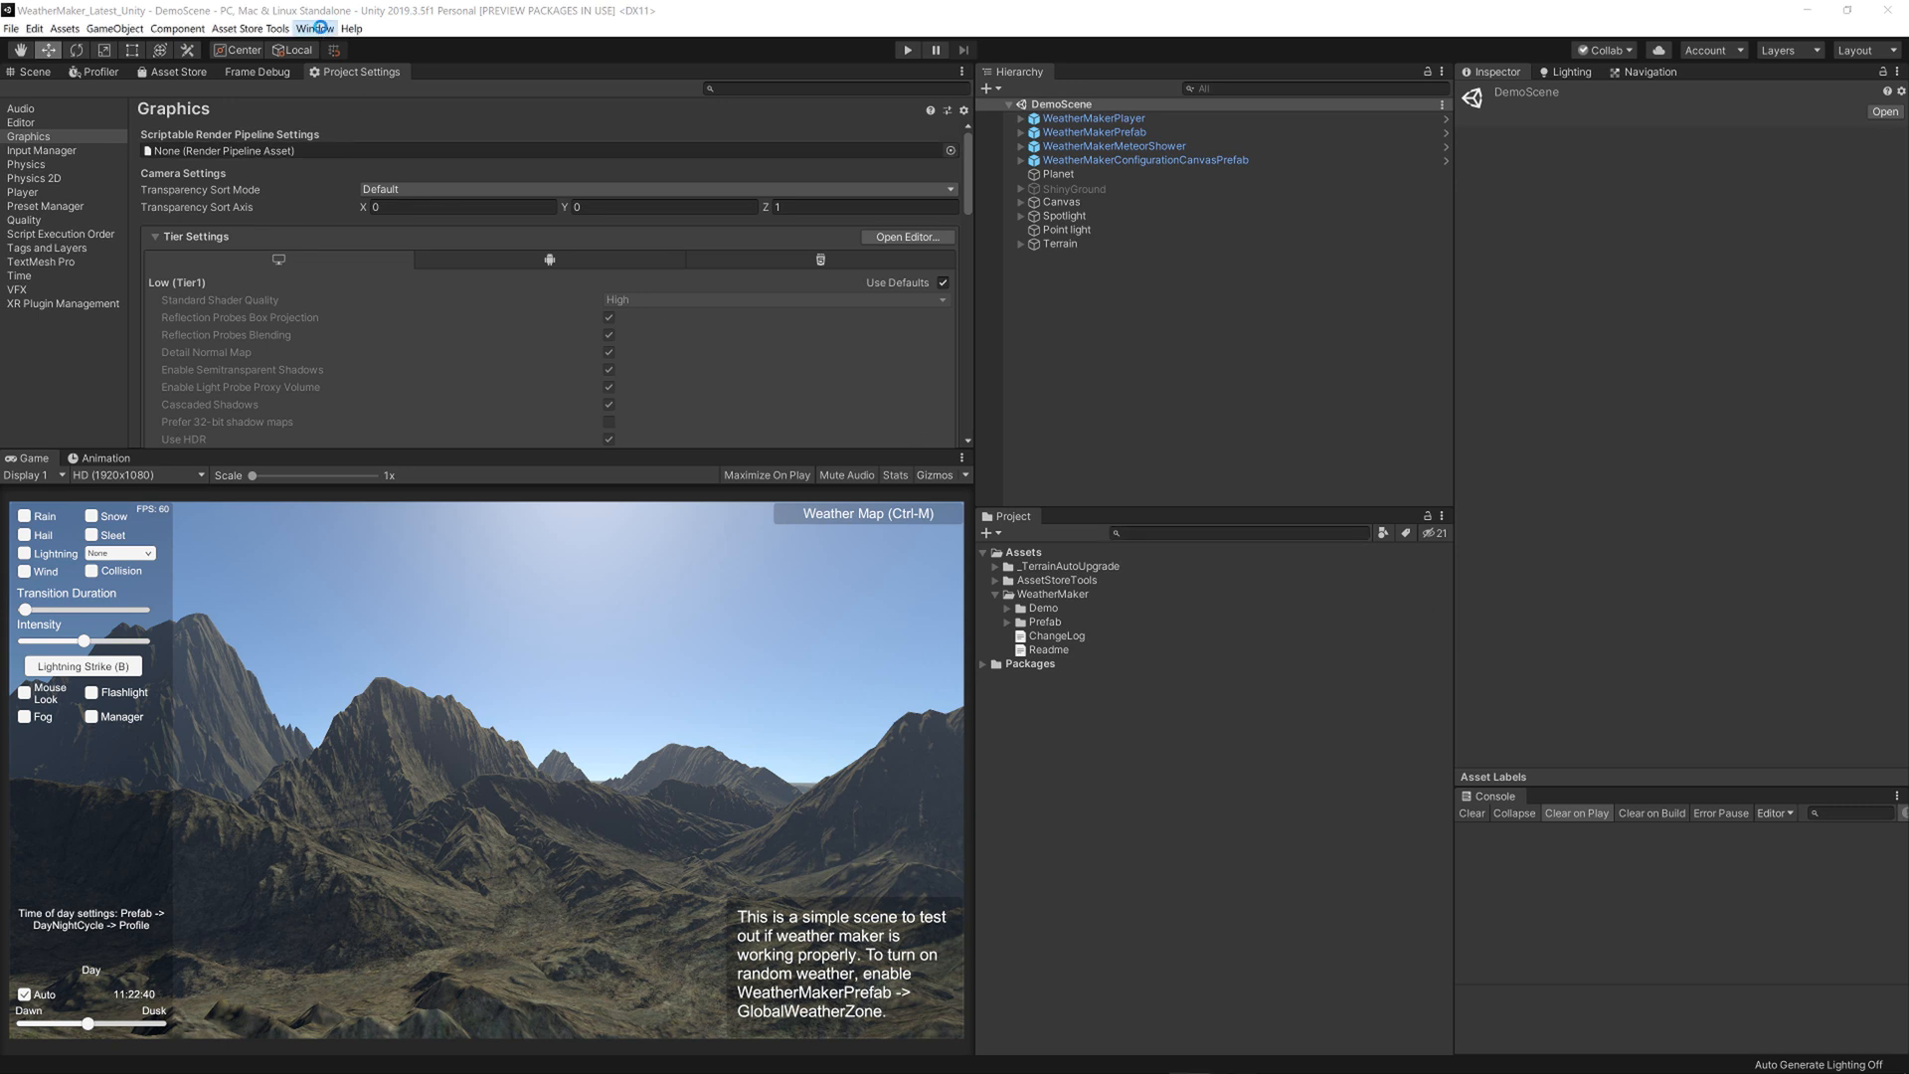
- Enable Weather Maker's Universal Render Pipeline from the Window menu and acknowledge the render feature notice
{"action": "left_click", "coordinate": [315, 28]}
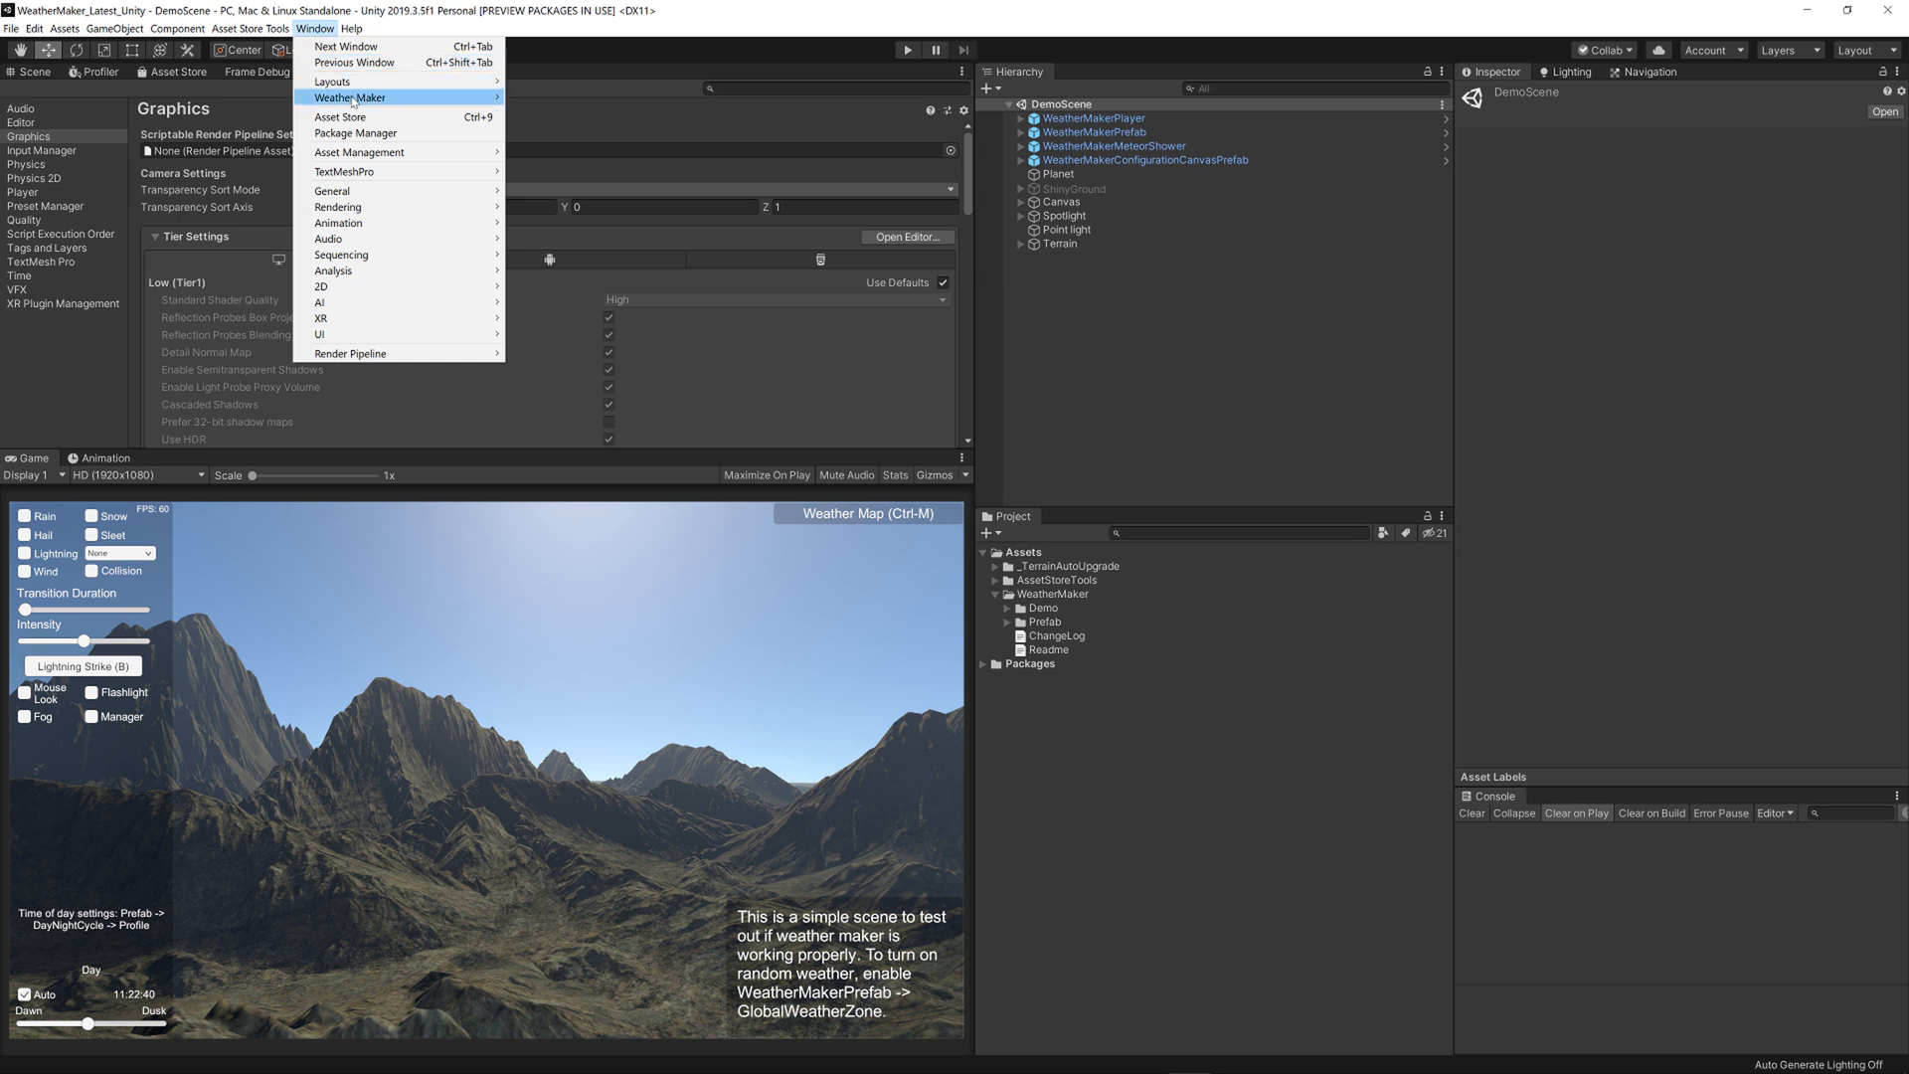
{"action": "mouse_move", "coordinate": [350, 98]}
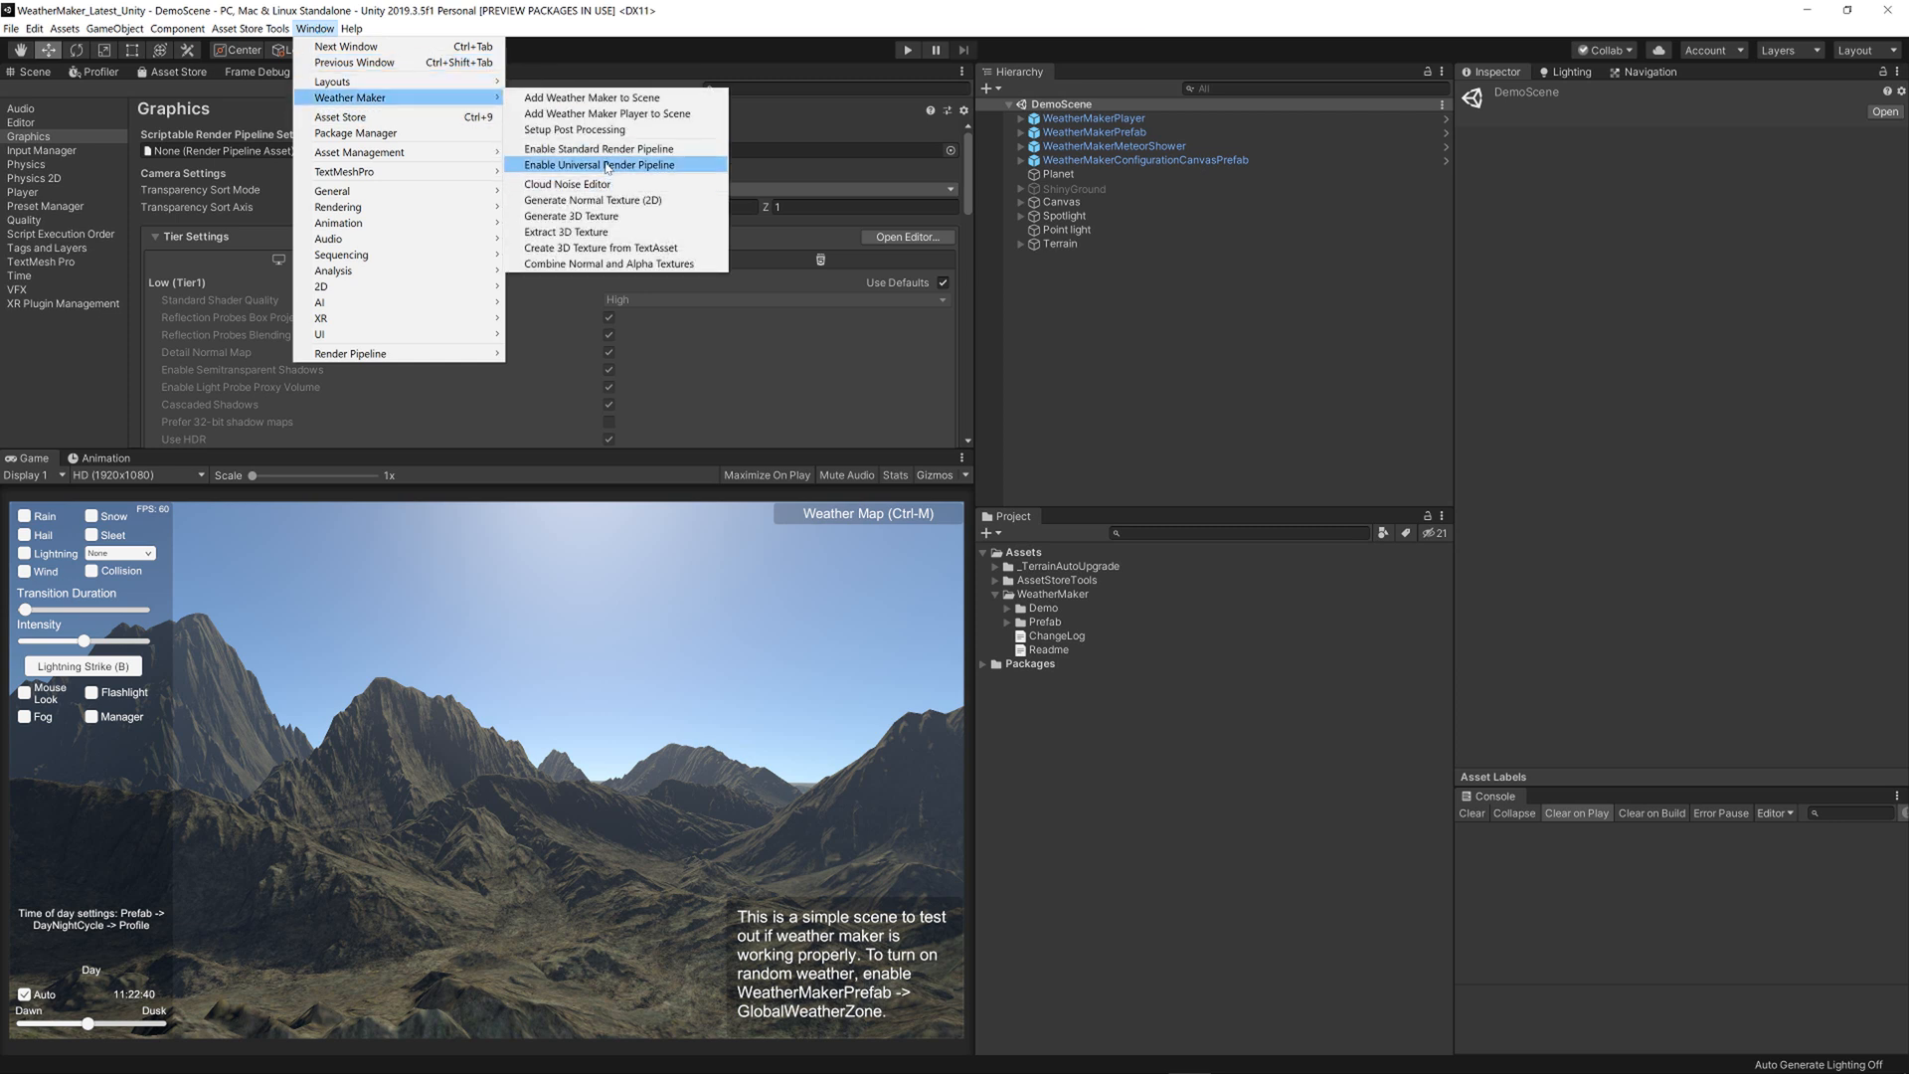
{"action": "left_click", "coordinate": [599, 165]}
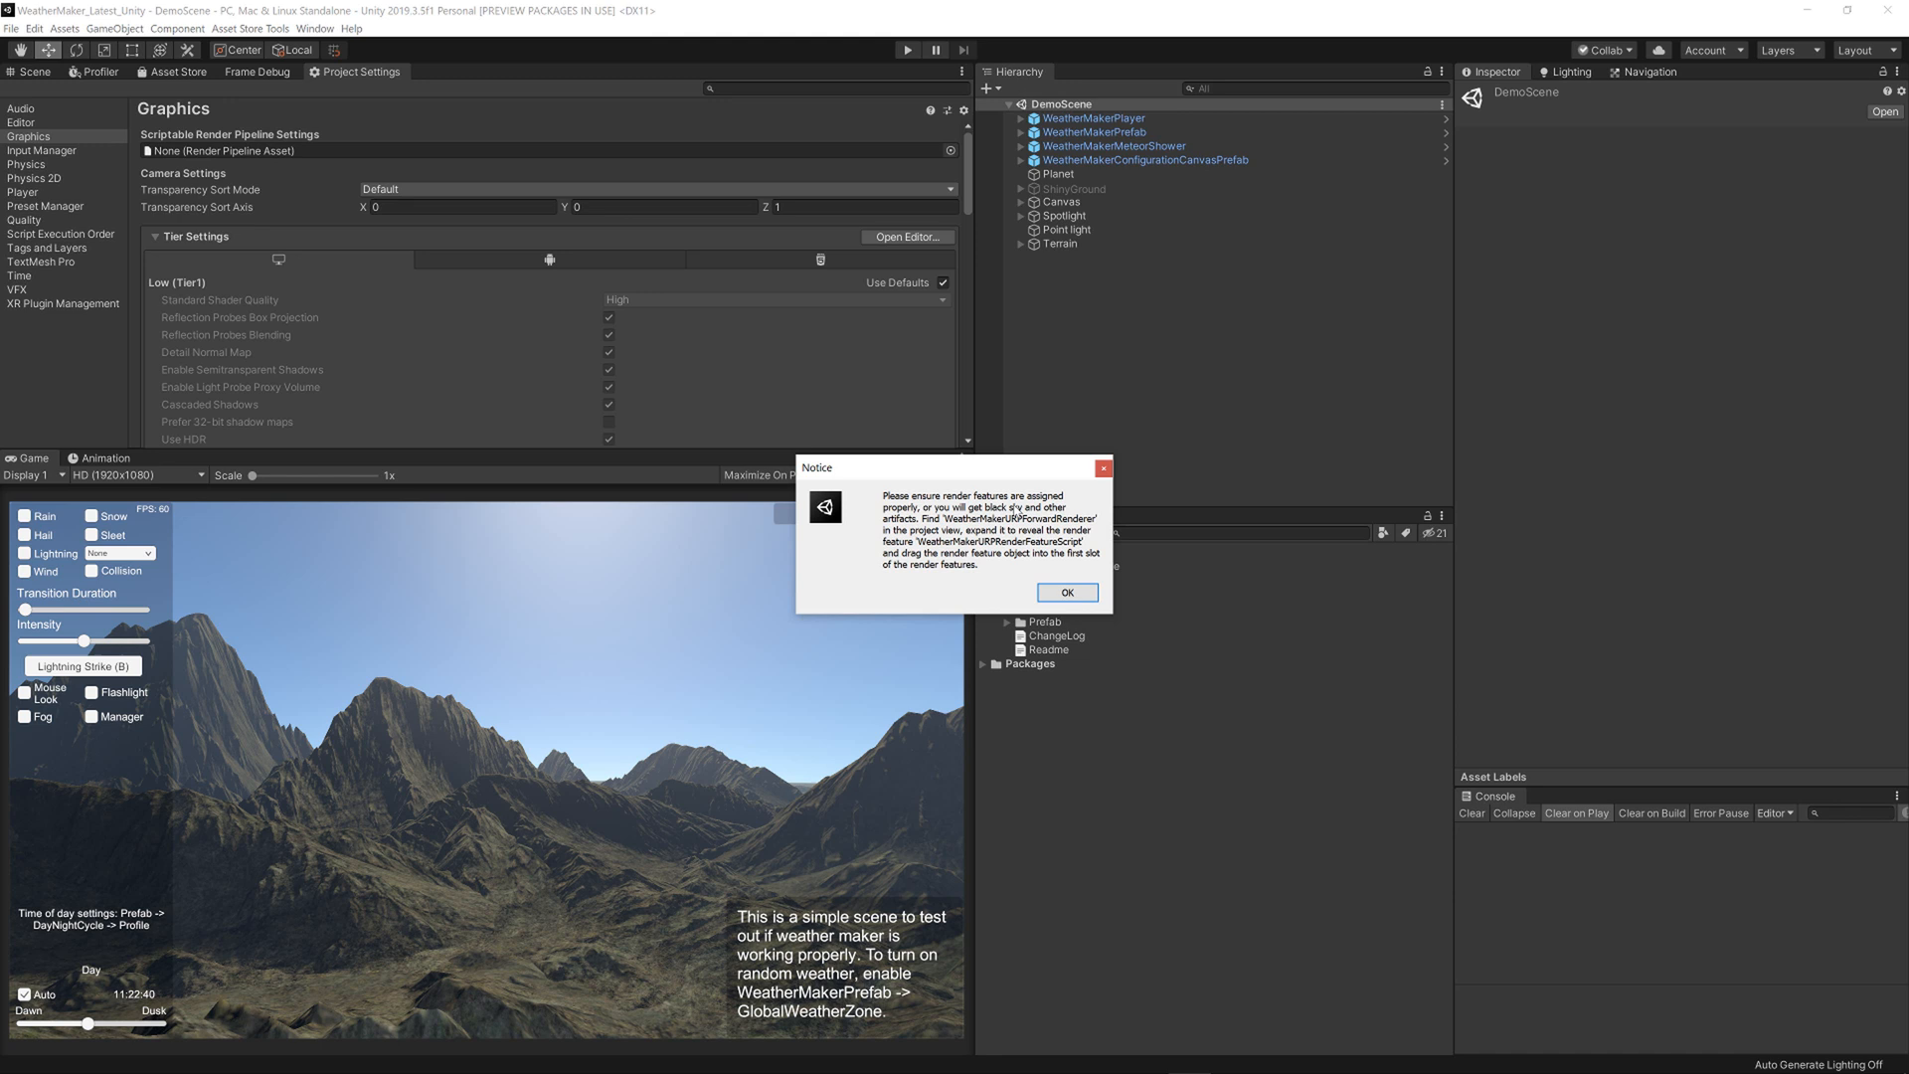
{"action": "left_click", "coordinate": [1066, 593]}
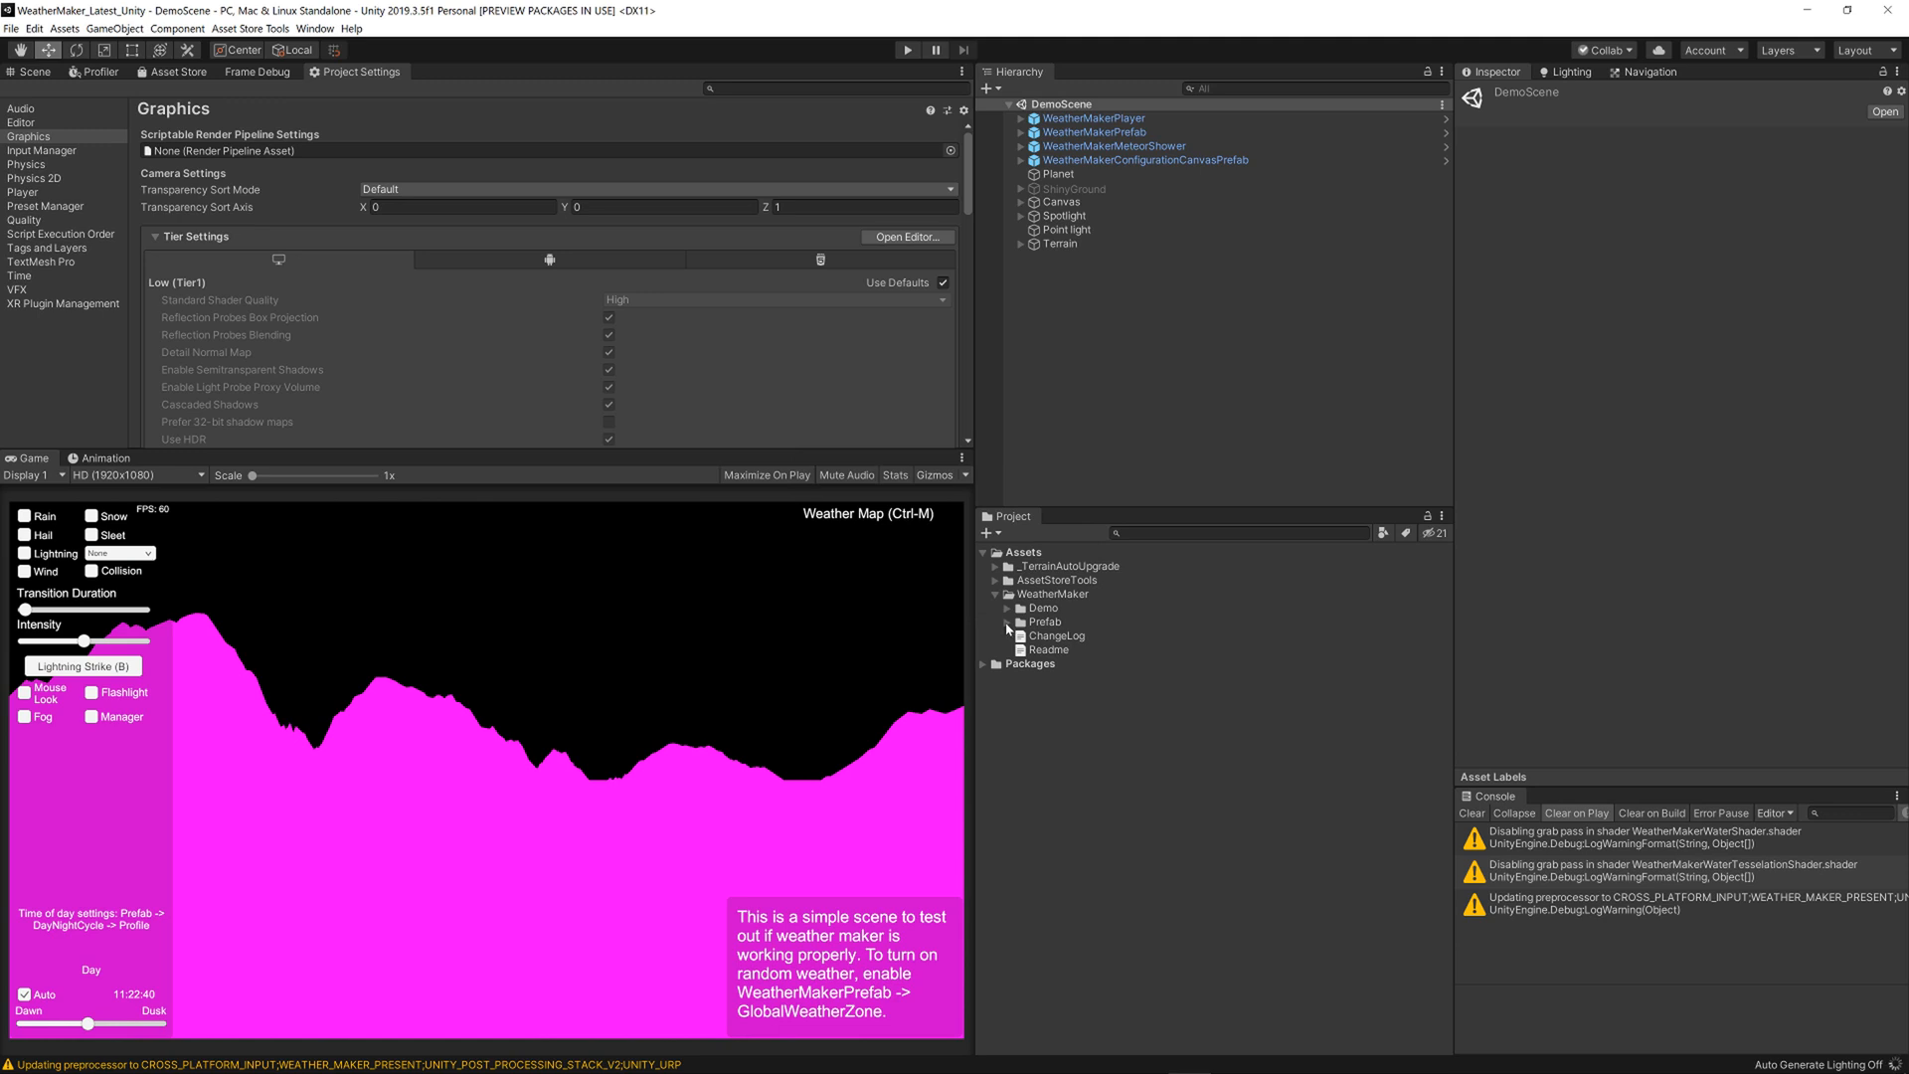
- Locate WeatherMakerURPForwardRenderer under Prefab > ScriptableRenderPipeline > URP and show its Renderer Features settings
{"action": "left_click", "coordinate": [1021, 622]}
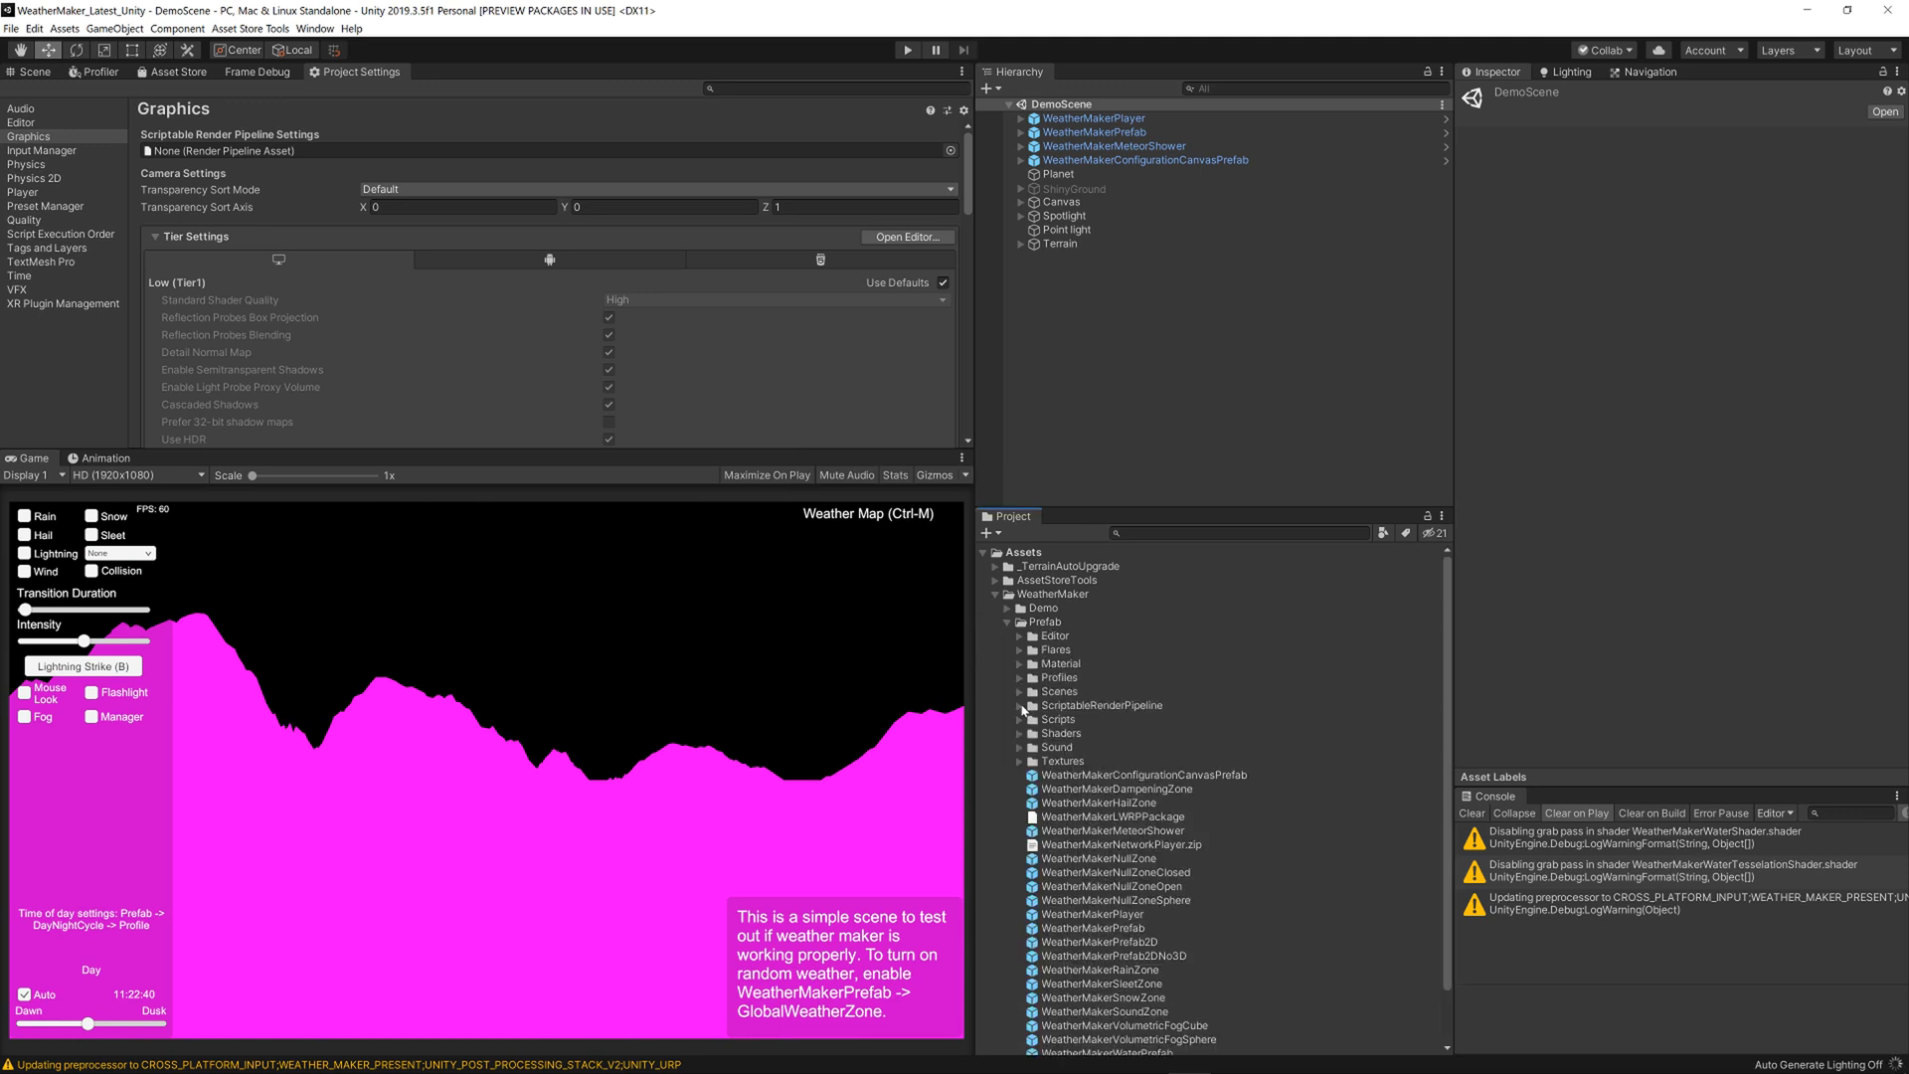
{"action": "left_click", "coordinate": [1021, 704]}
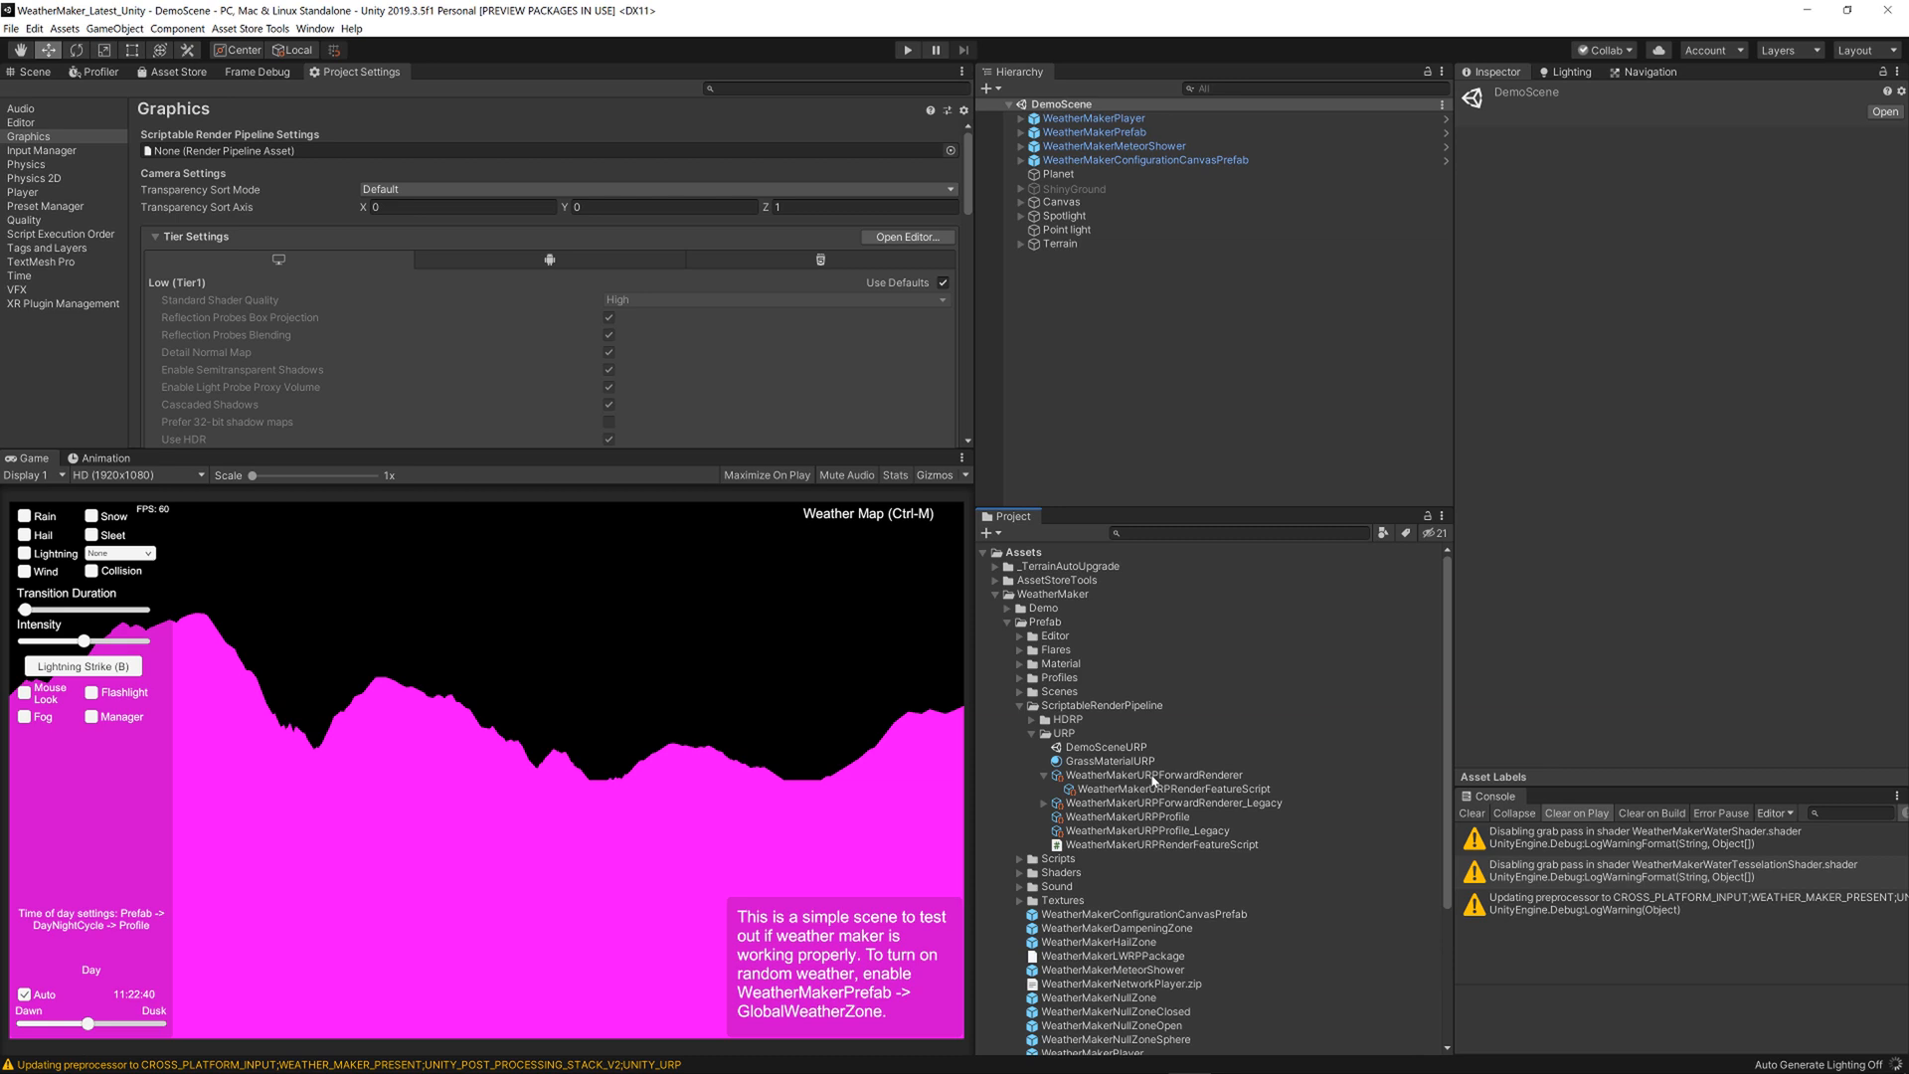
{"action": "left_click", "coordinate": [1154, 774]}
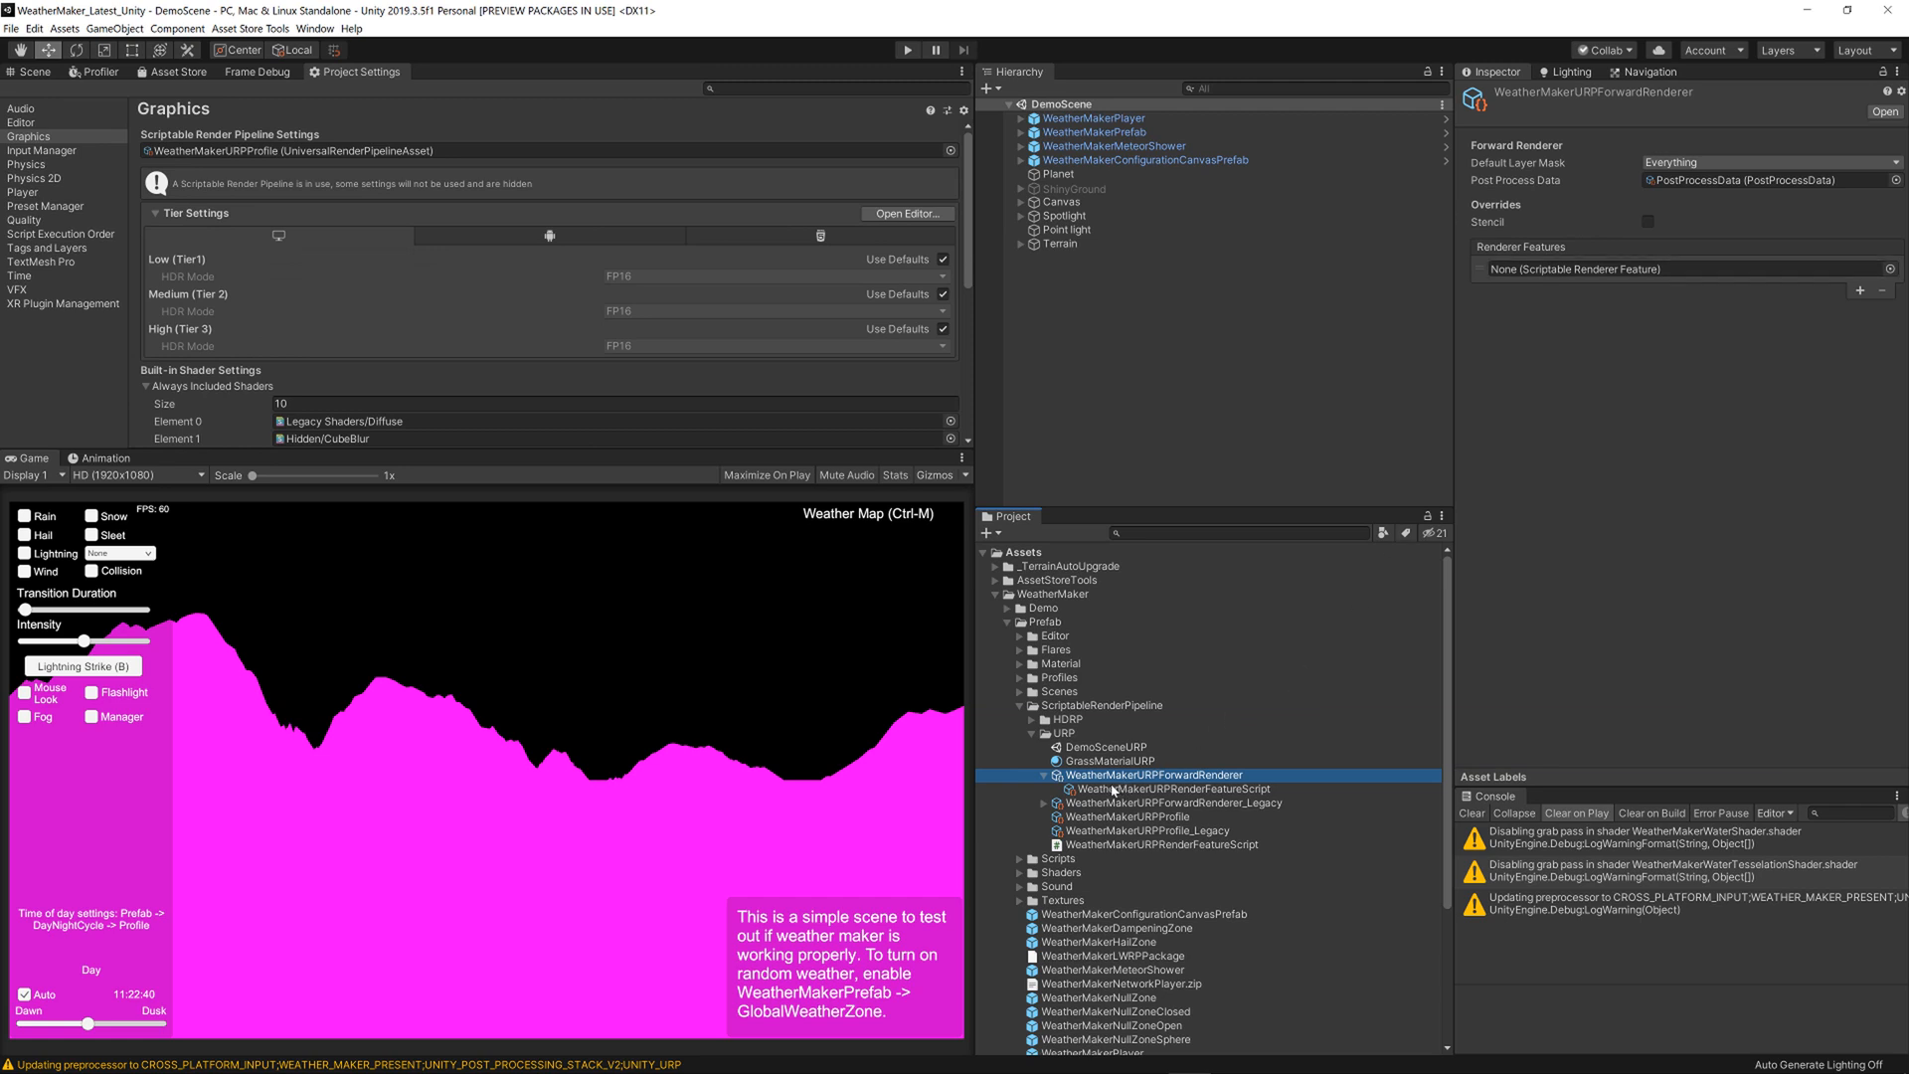
{"action": "mouse_move", "coordinate": [1223, 793]}
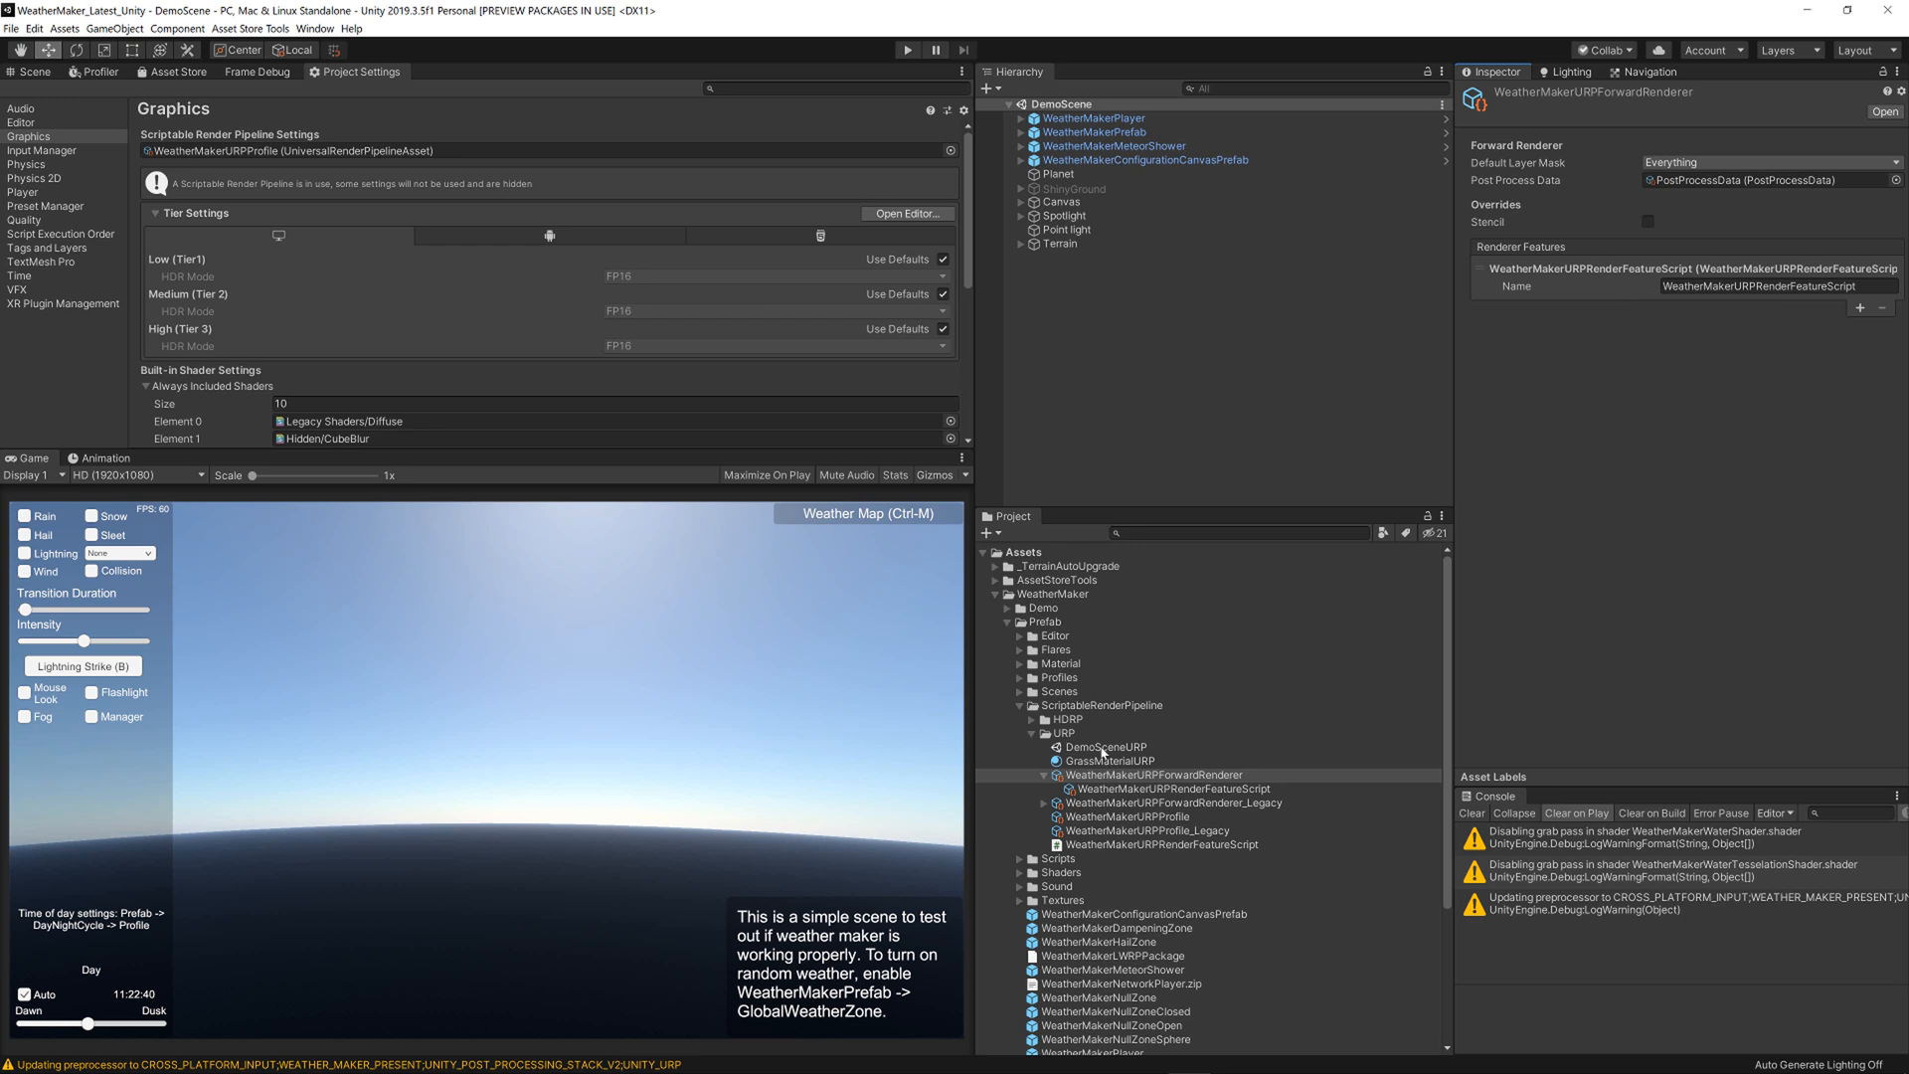
- Load DemoSceneURP, test-play it with the Medium-Heavy-Scattered cloud preset, then stop the run
{"action": "double_click", "coordinate": [1104, 746]}
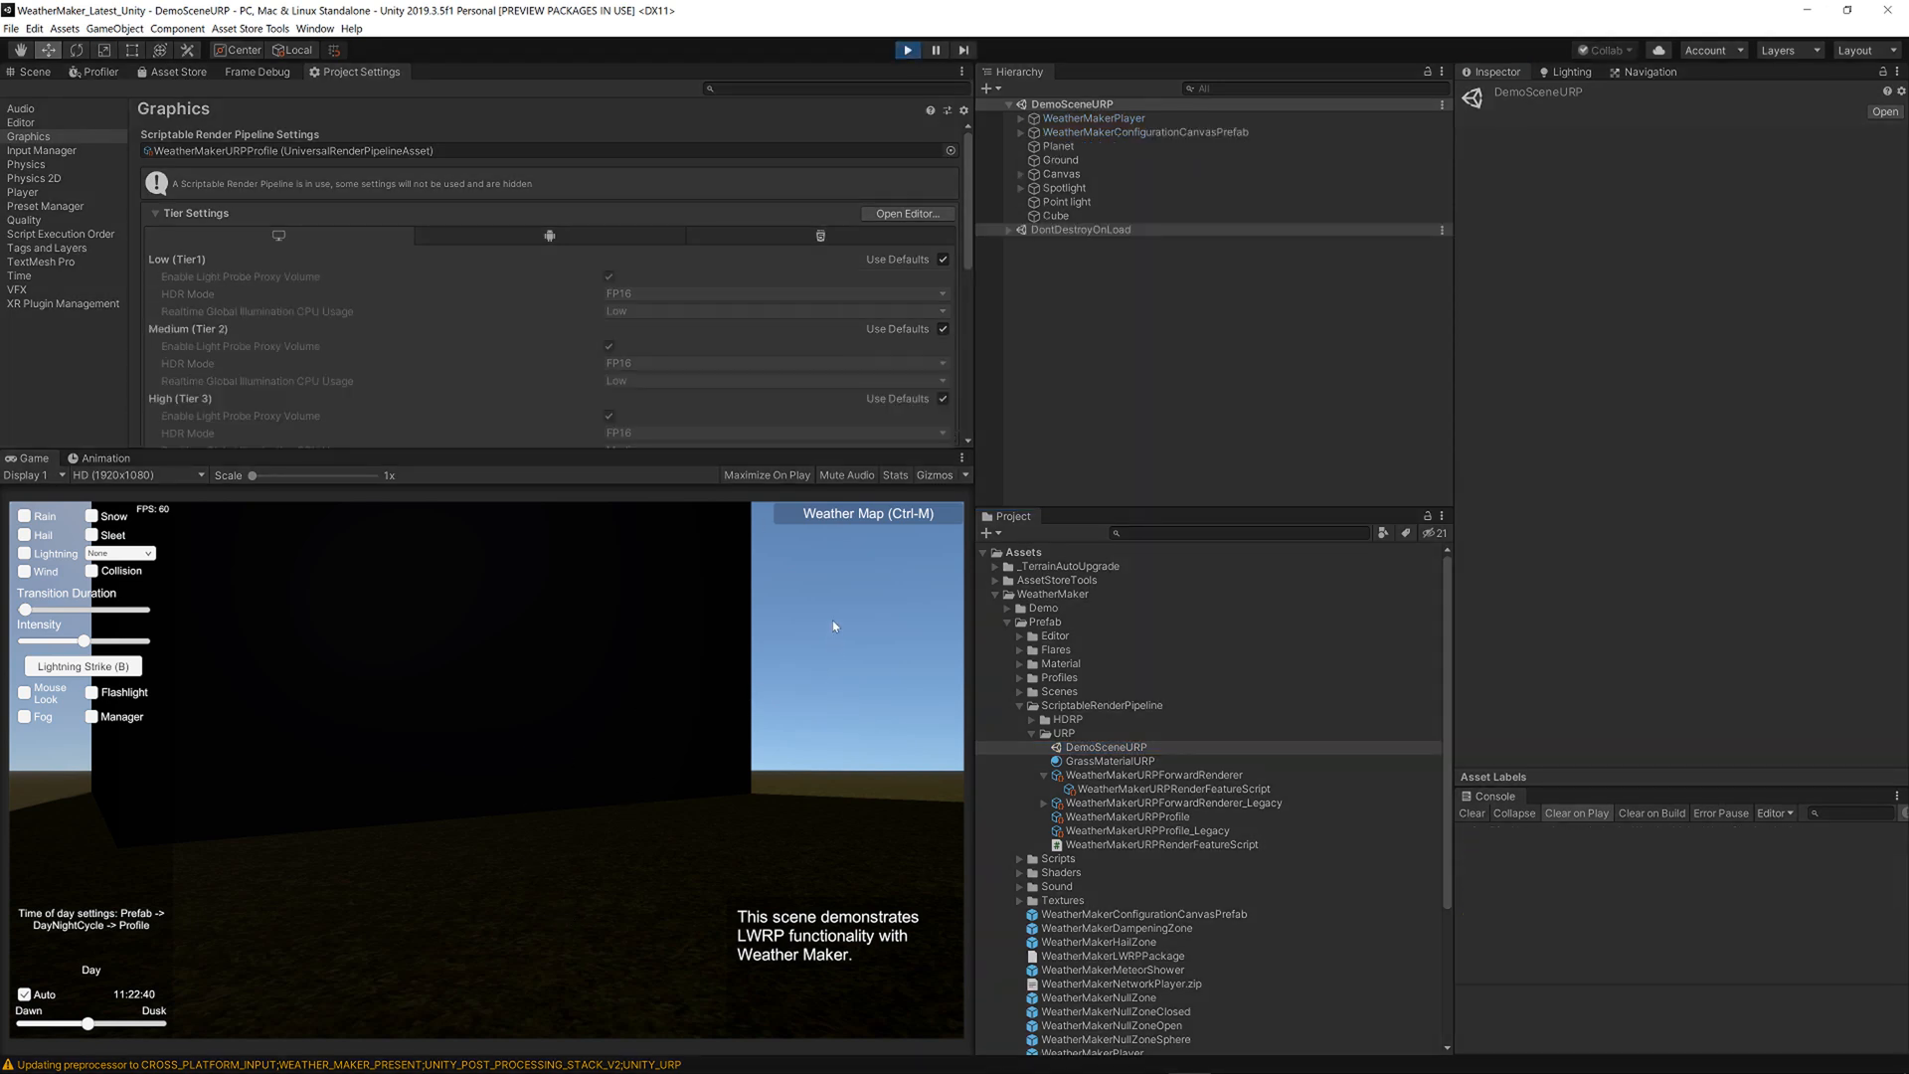
{"action": "left_click", "coordinate": [120, 553]}
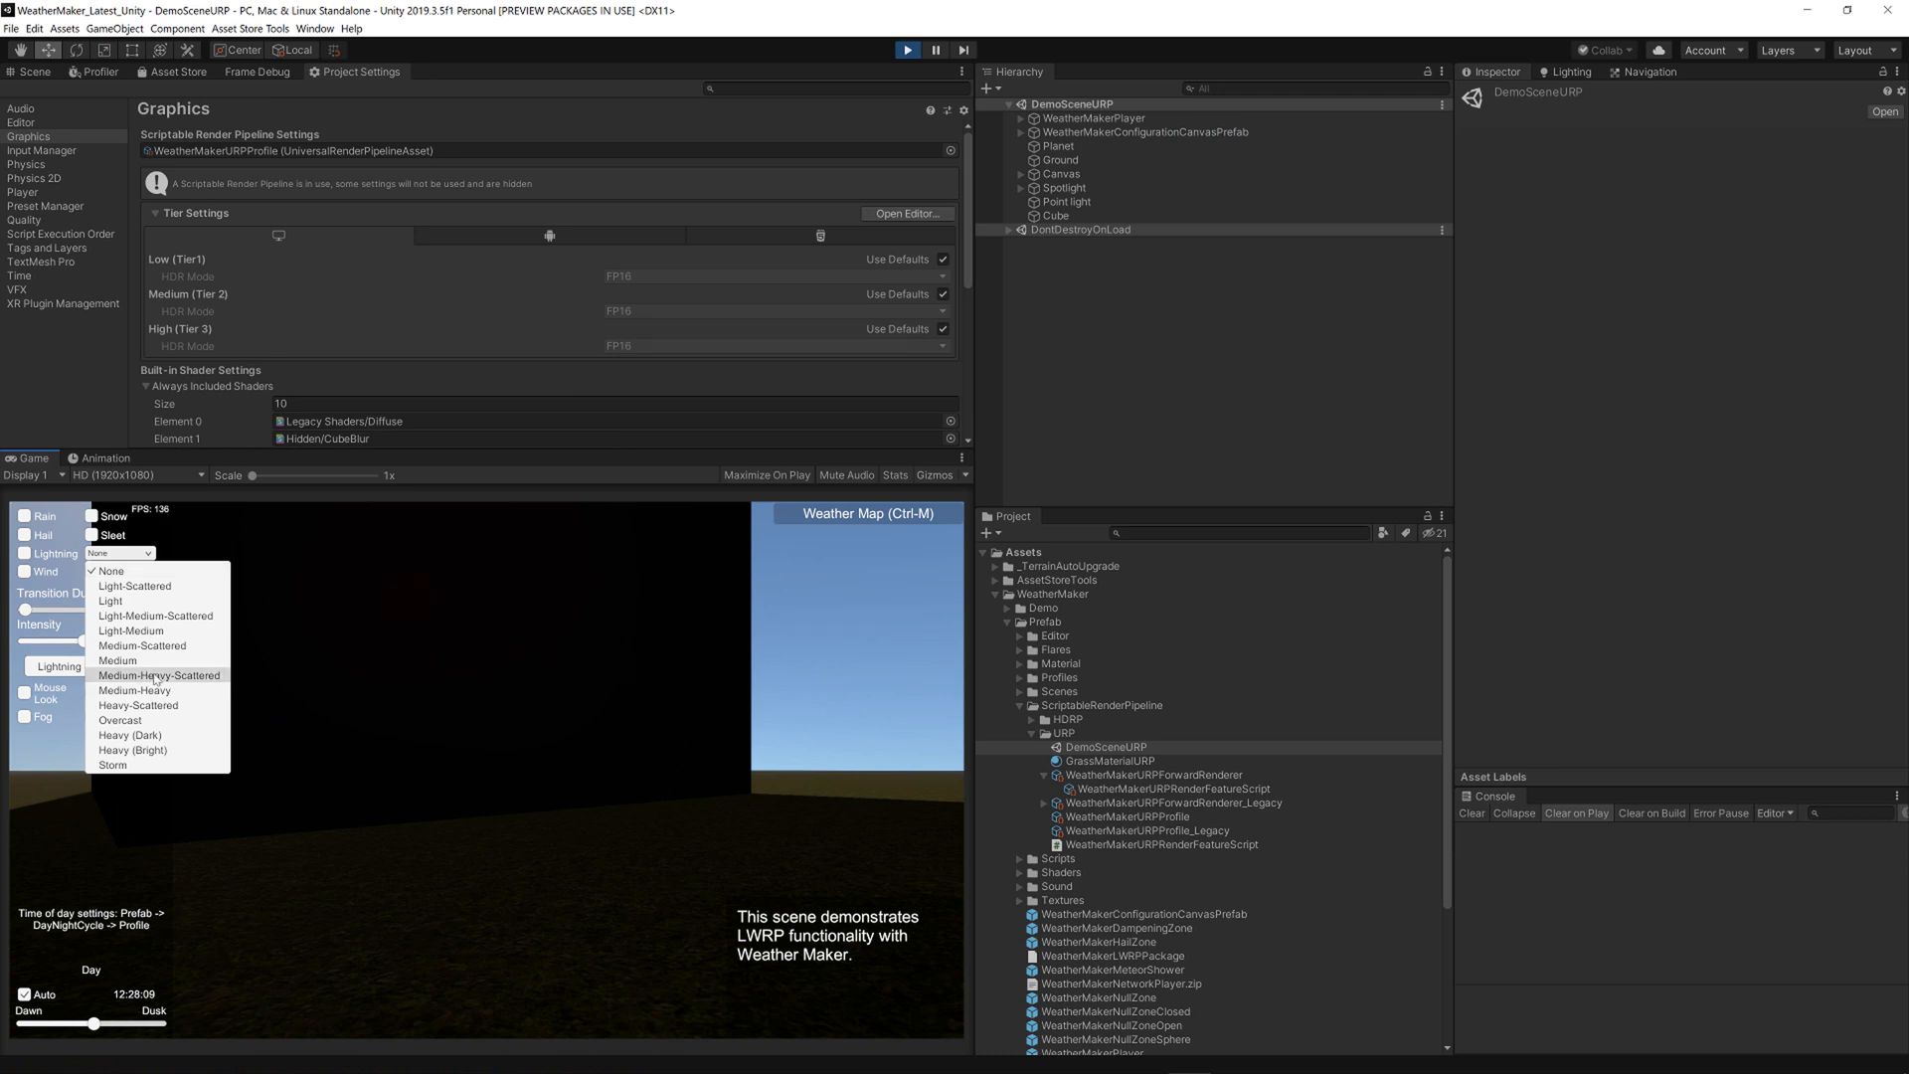
{"action": "left_click", "coordinate": [159, 674]}
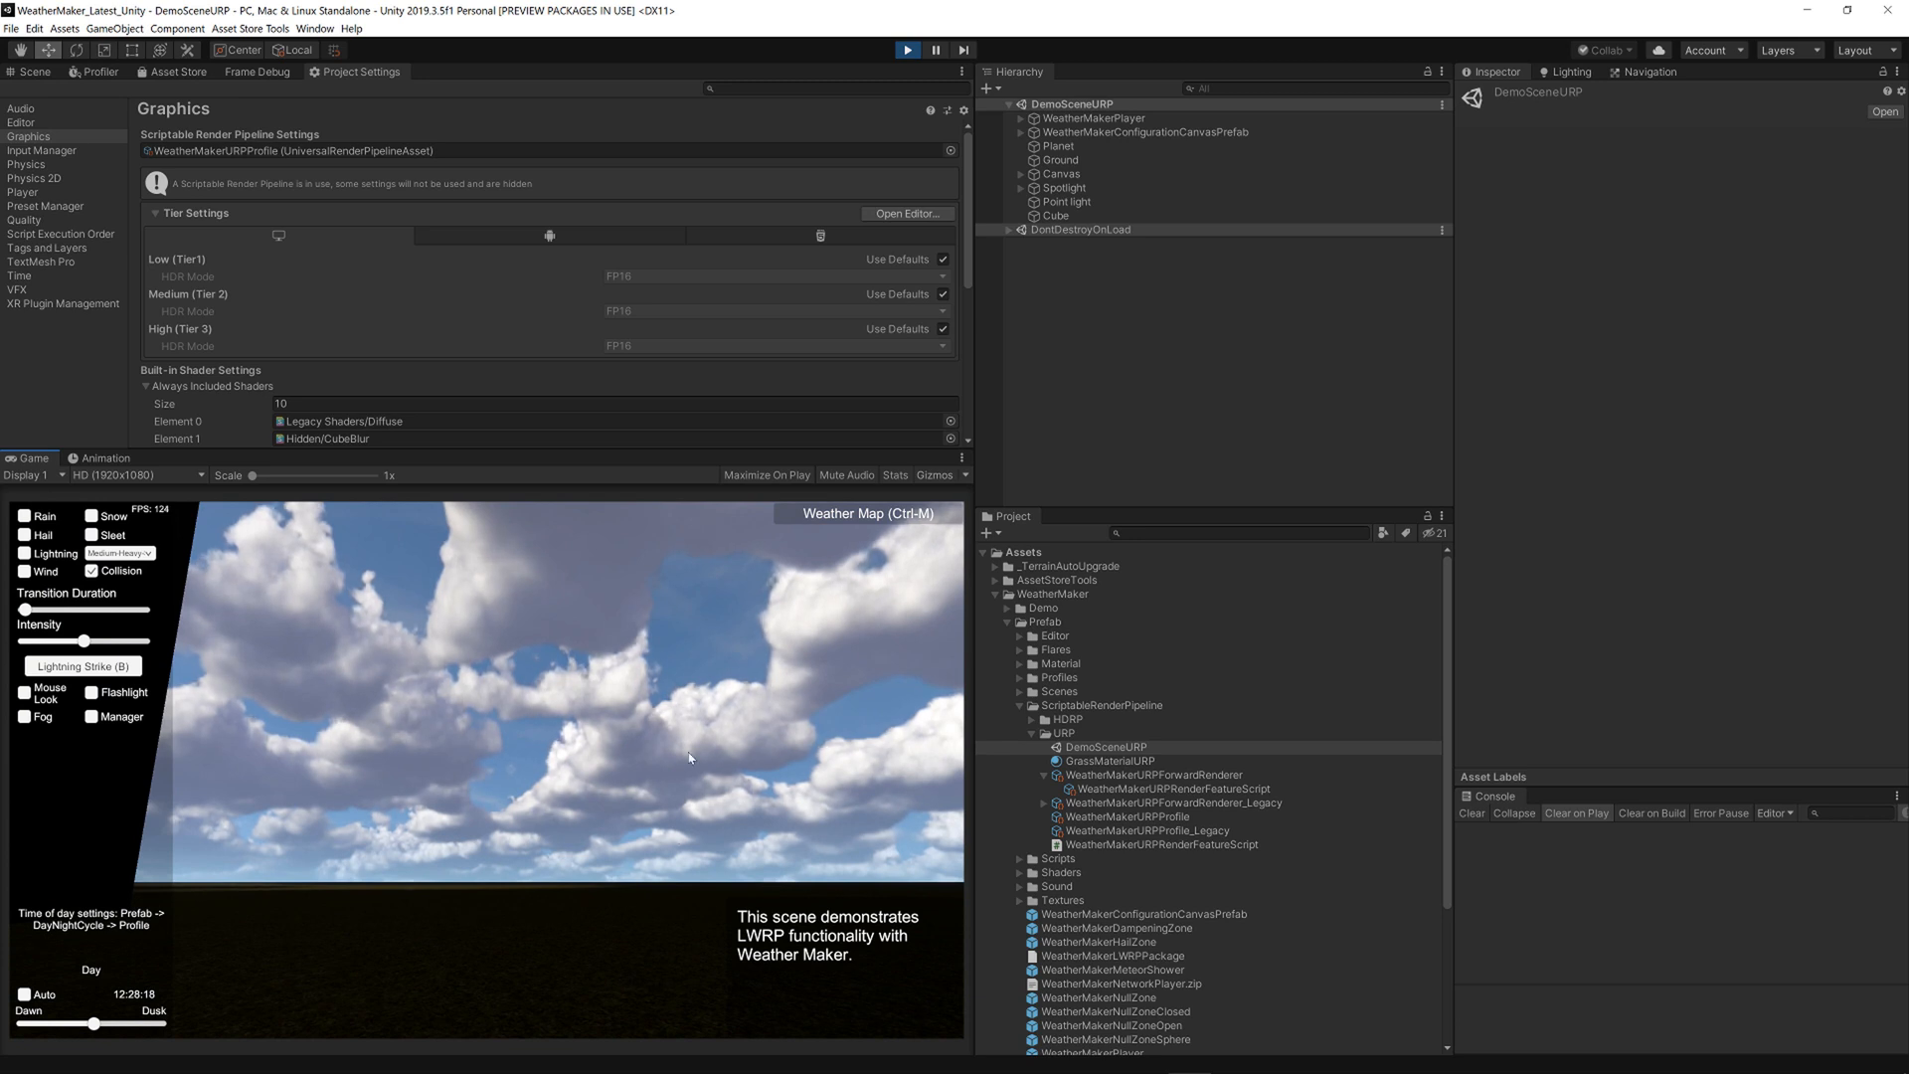
{"action": "mouse_move", "coordinate": [436, 901]}
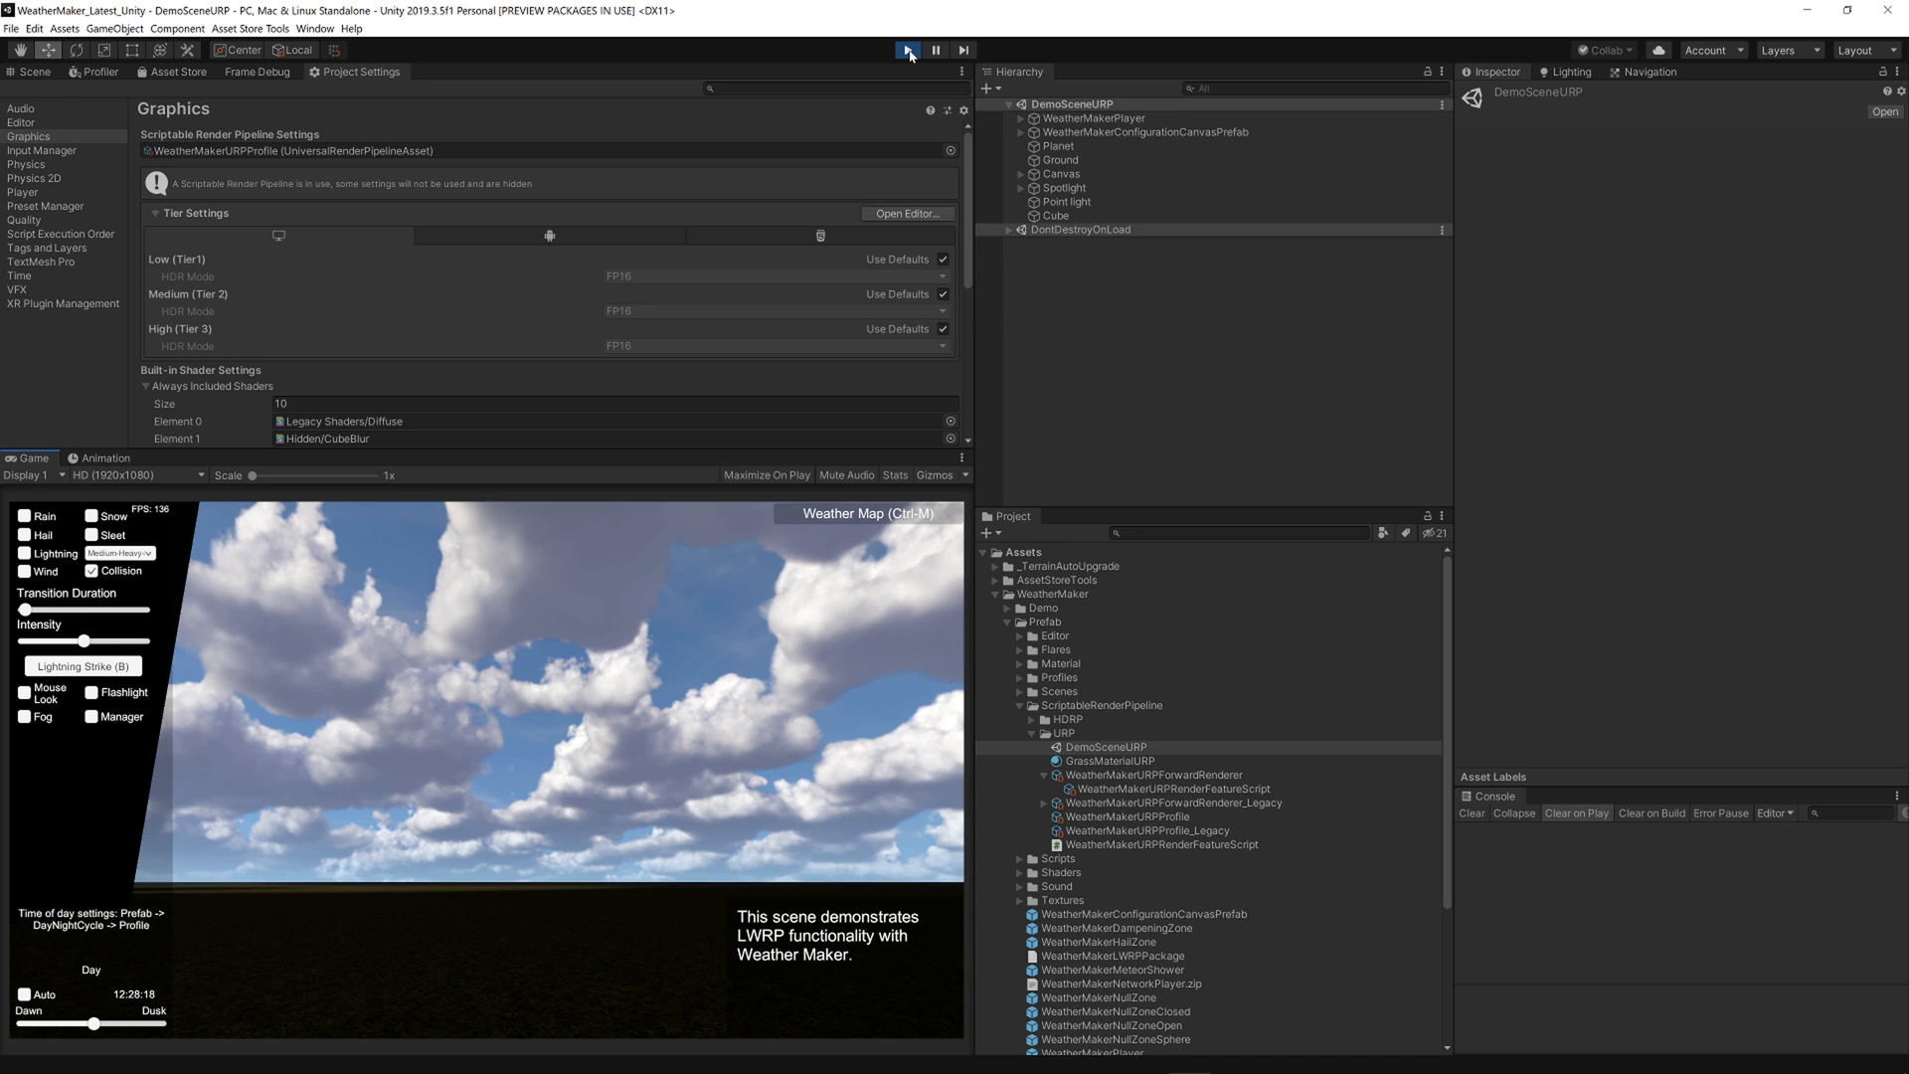
{"action": "left_click", "coordinate": [907, 49]}
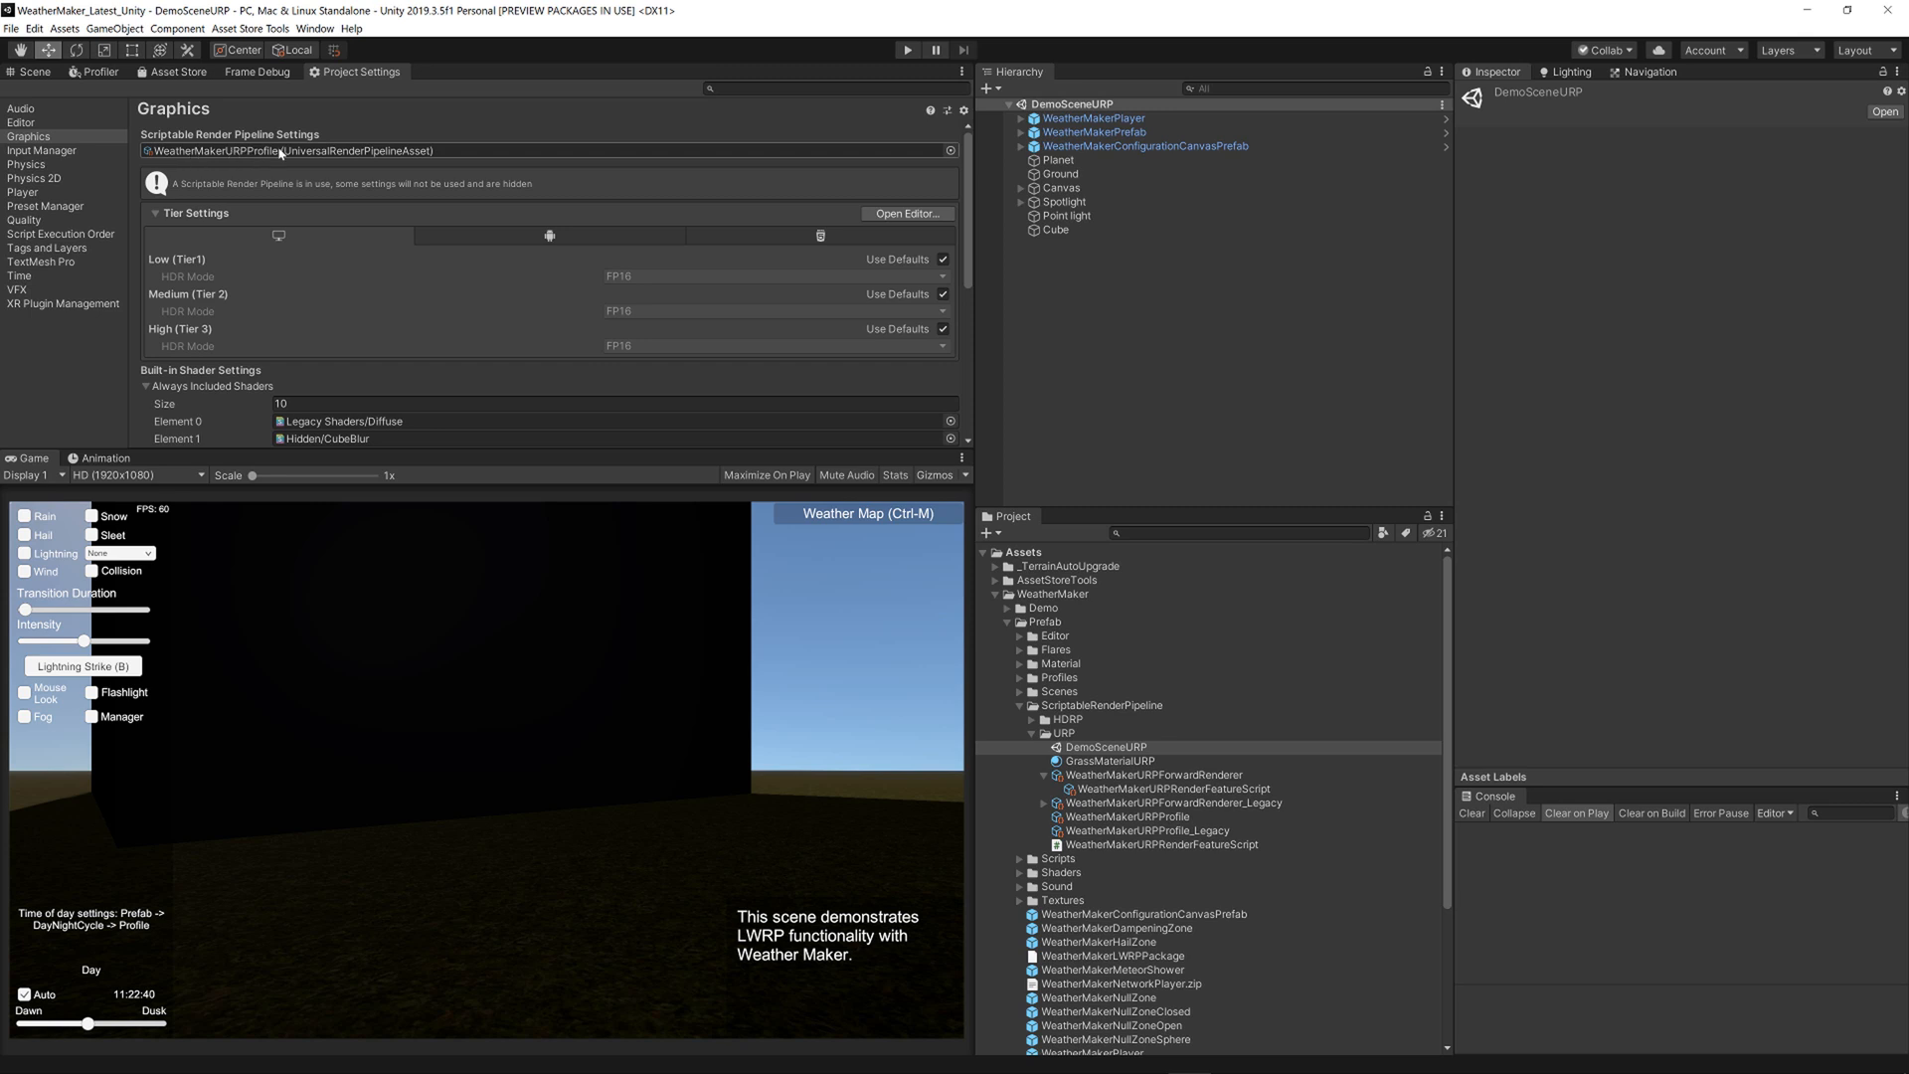
- Ping the assigned pipeline asset and inspect WeatherMakerURPProfile, showing WeatherMakerURPForwardRenderer in its renderer list
{"action": "left_click", "coordinate": [1114, 815]}
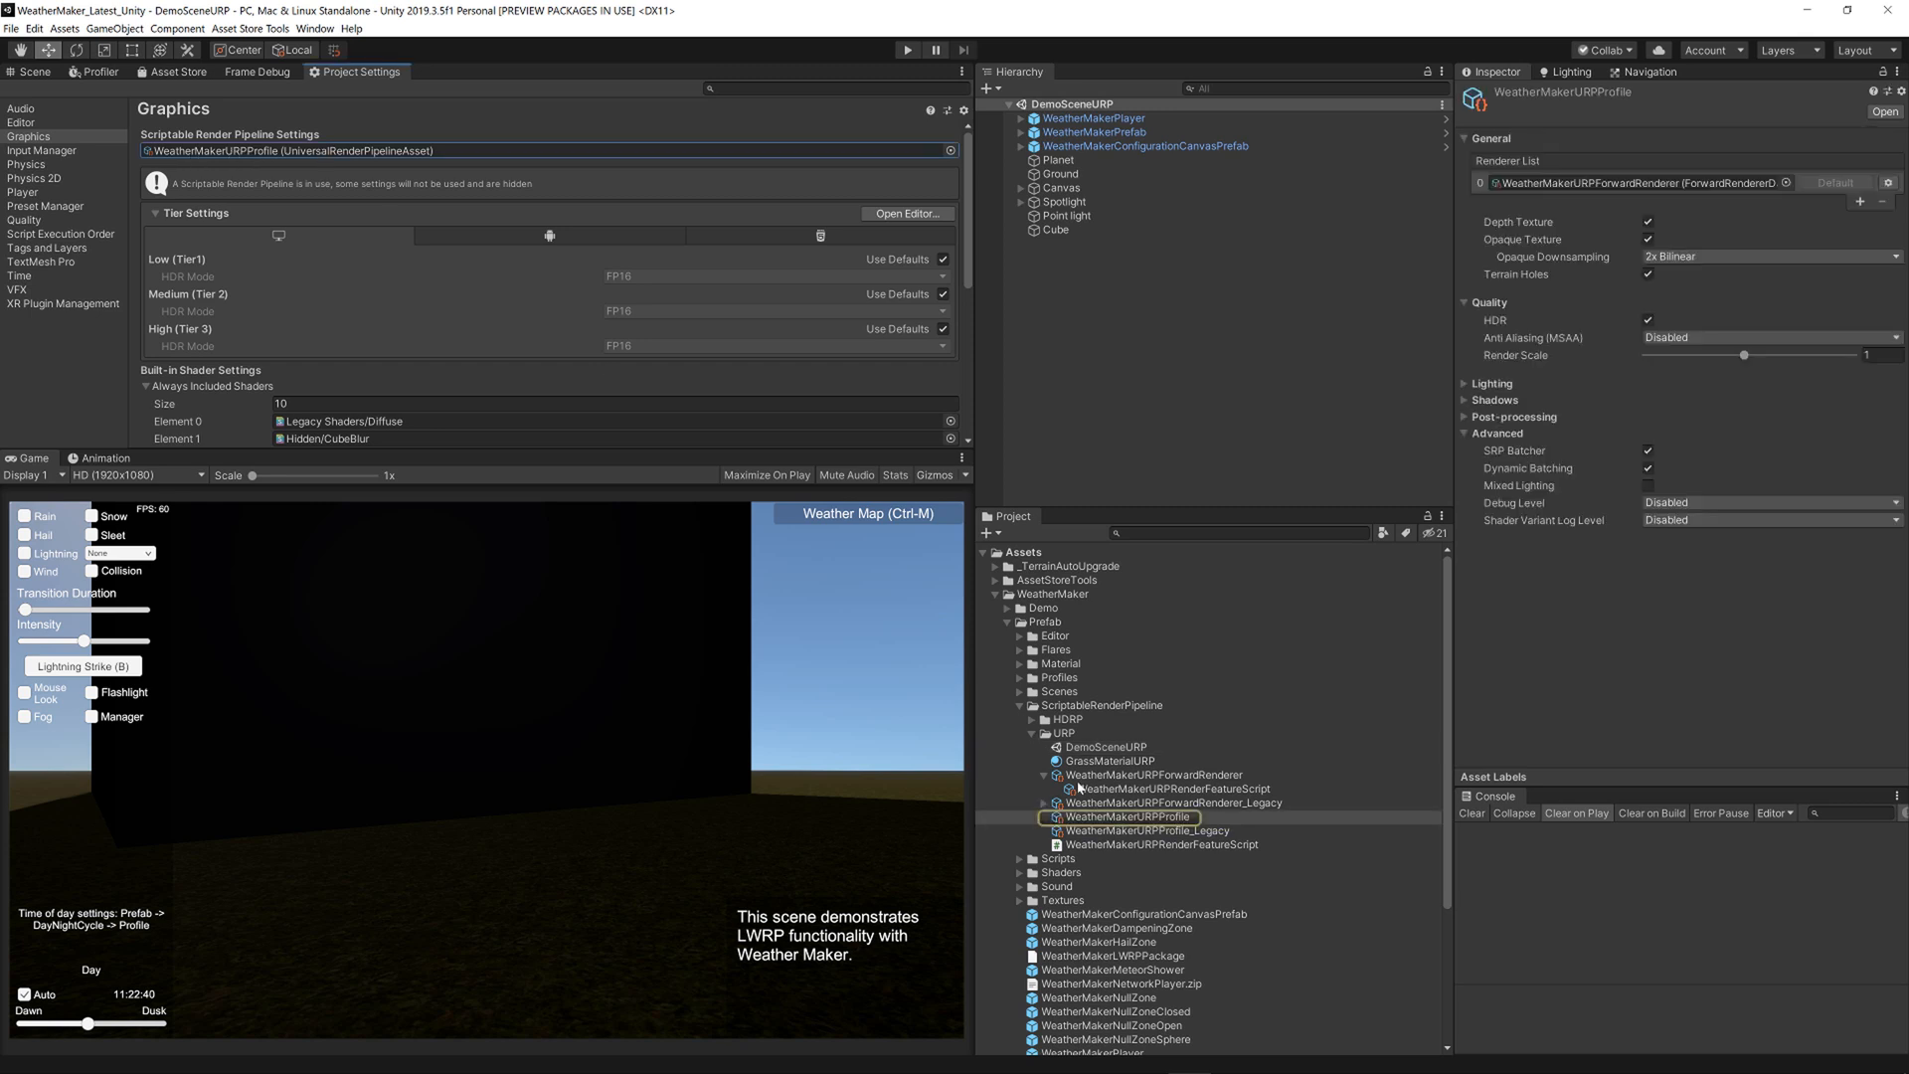
{"action": "left_click", "coordinate": [1130, 816]}
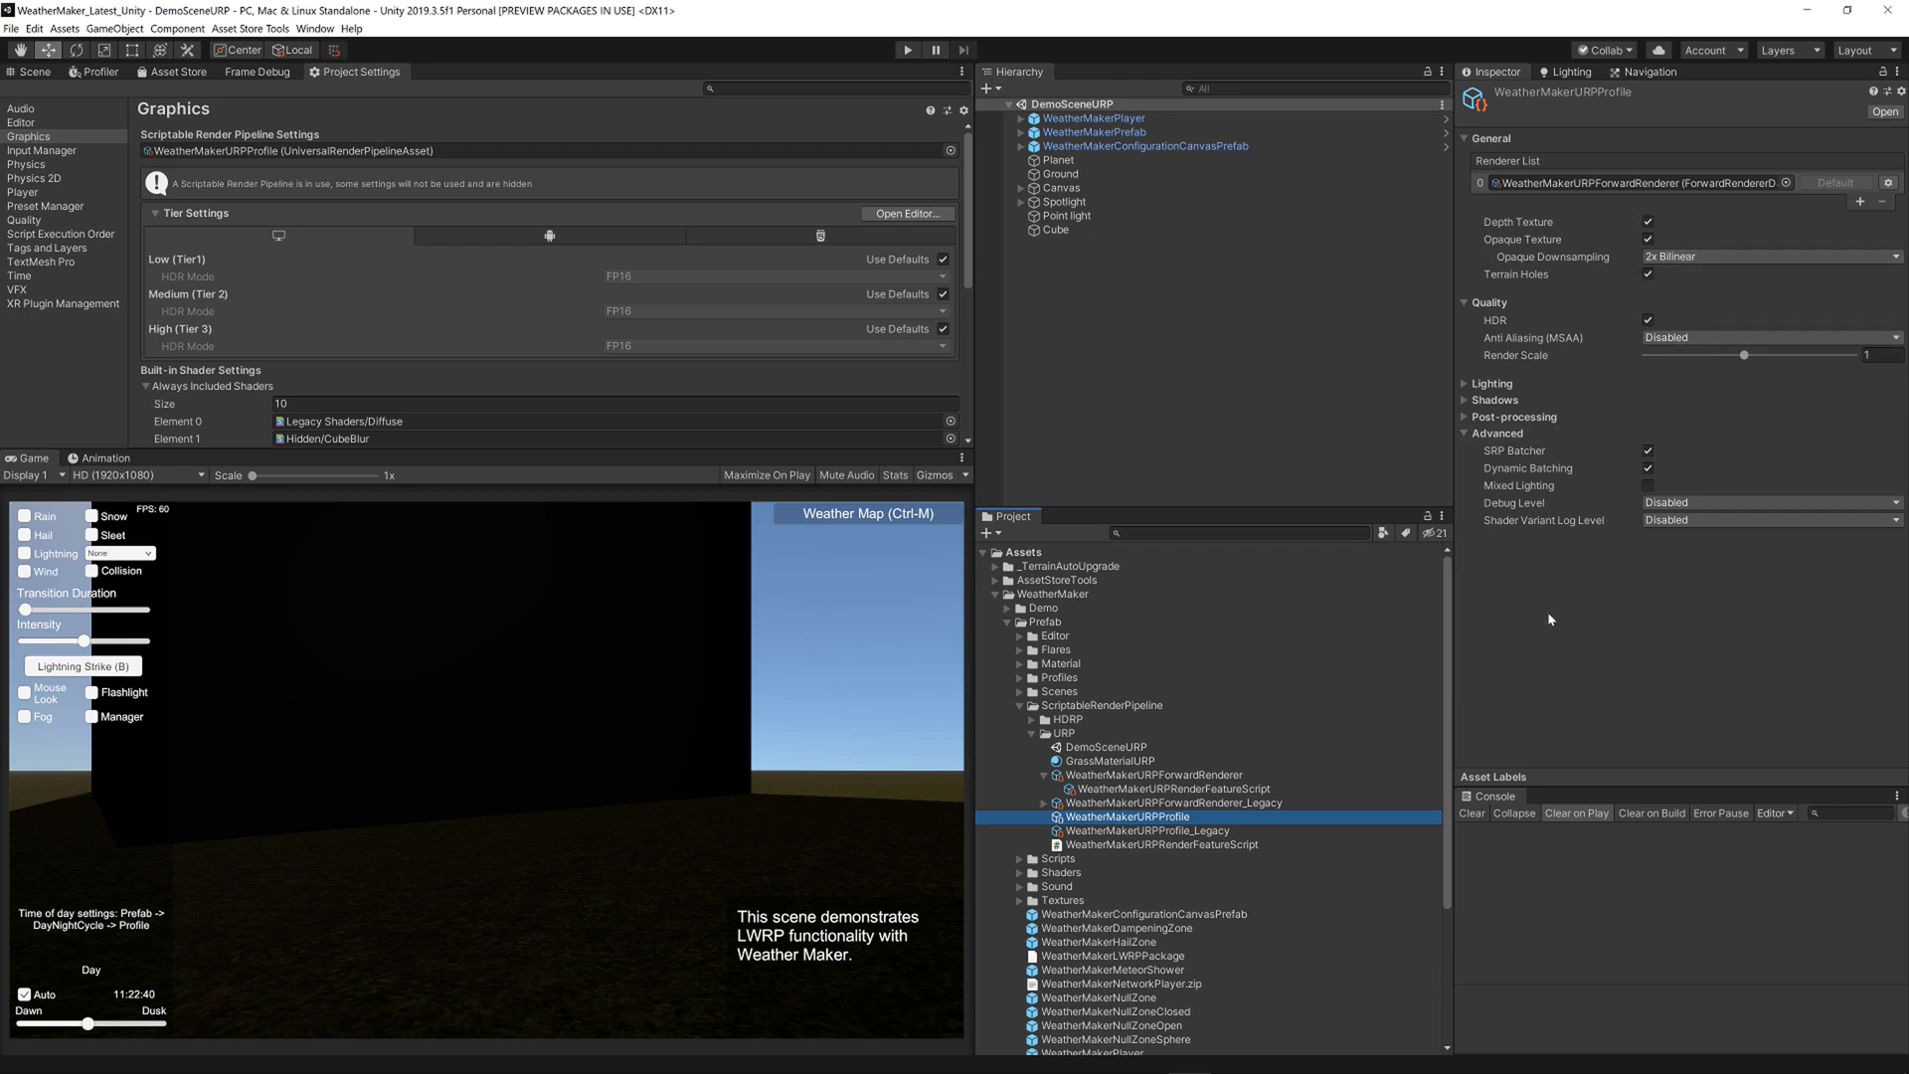
{"action": "mouse_move", "coordinate": [1134, 682]}
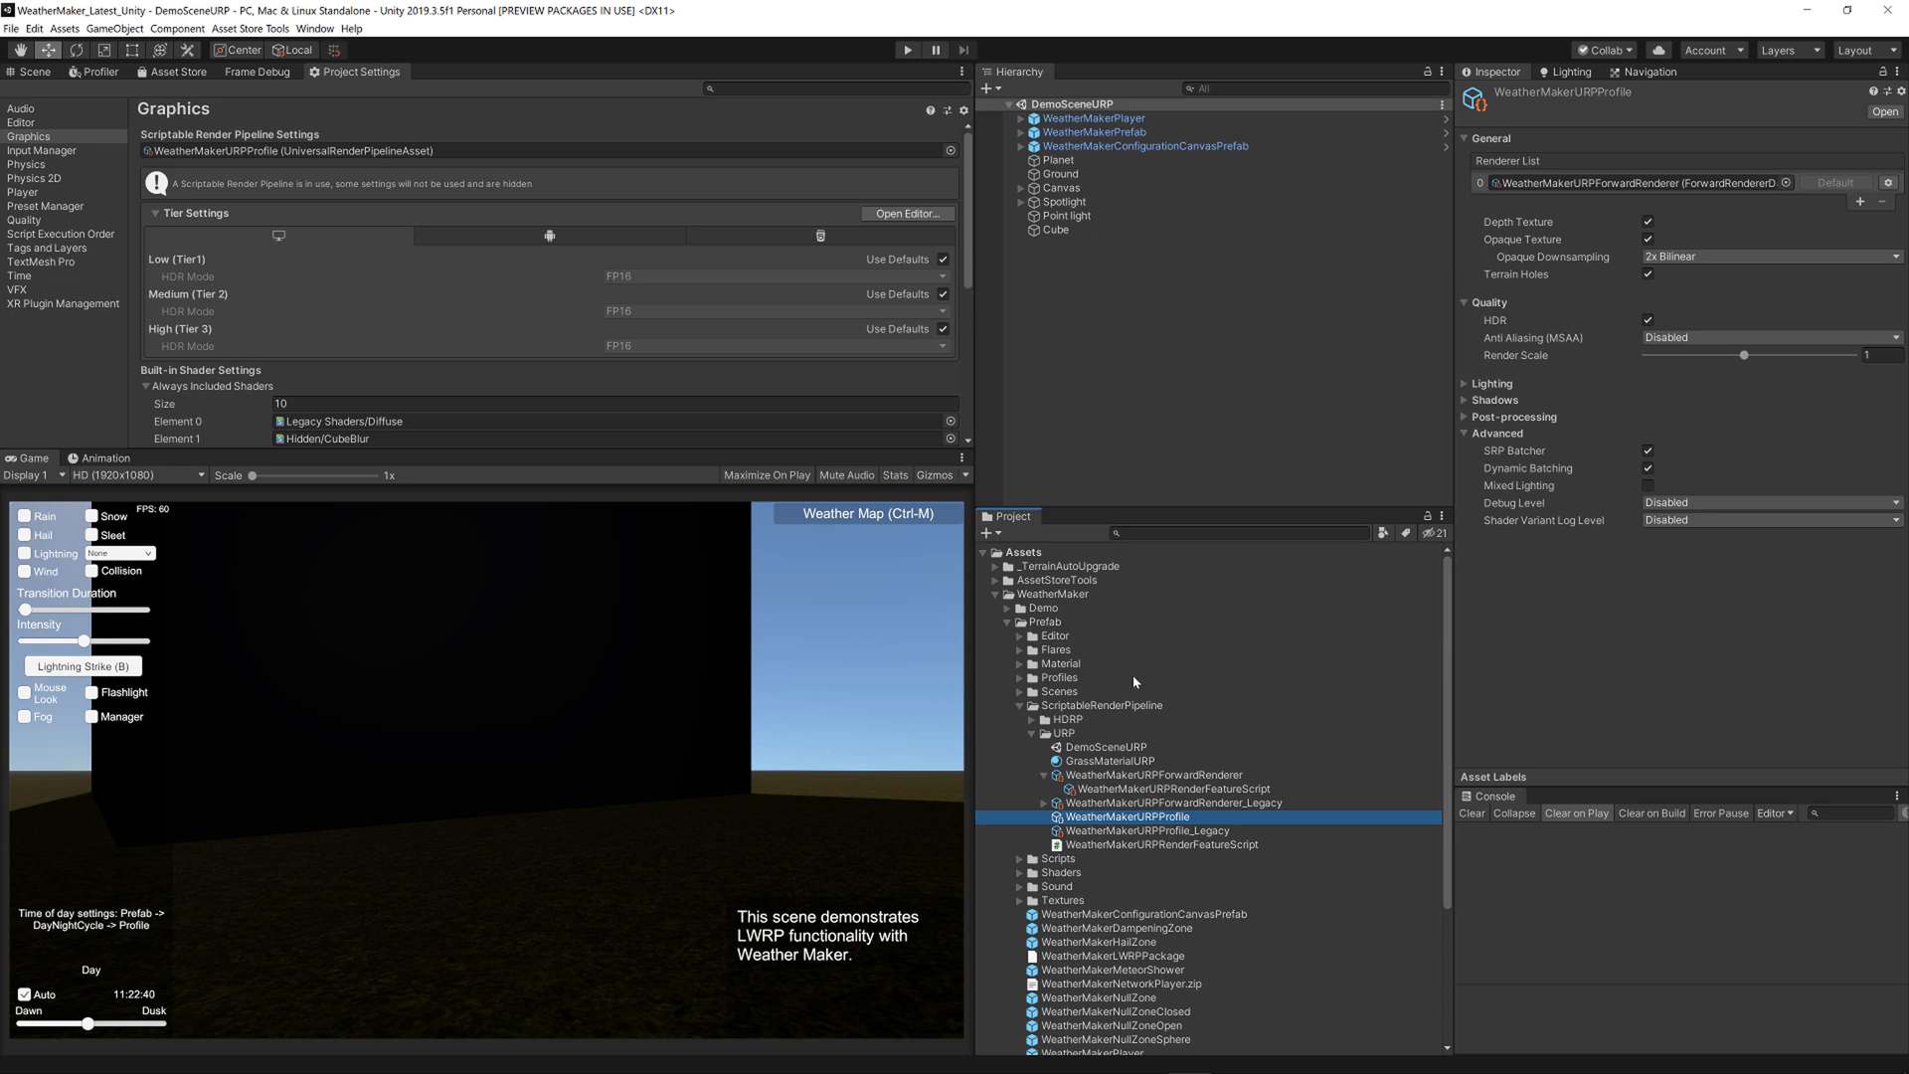
{"action": "mouse_move", "coordinate": [1176, 654]}
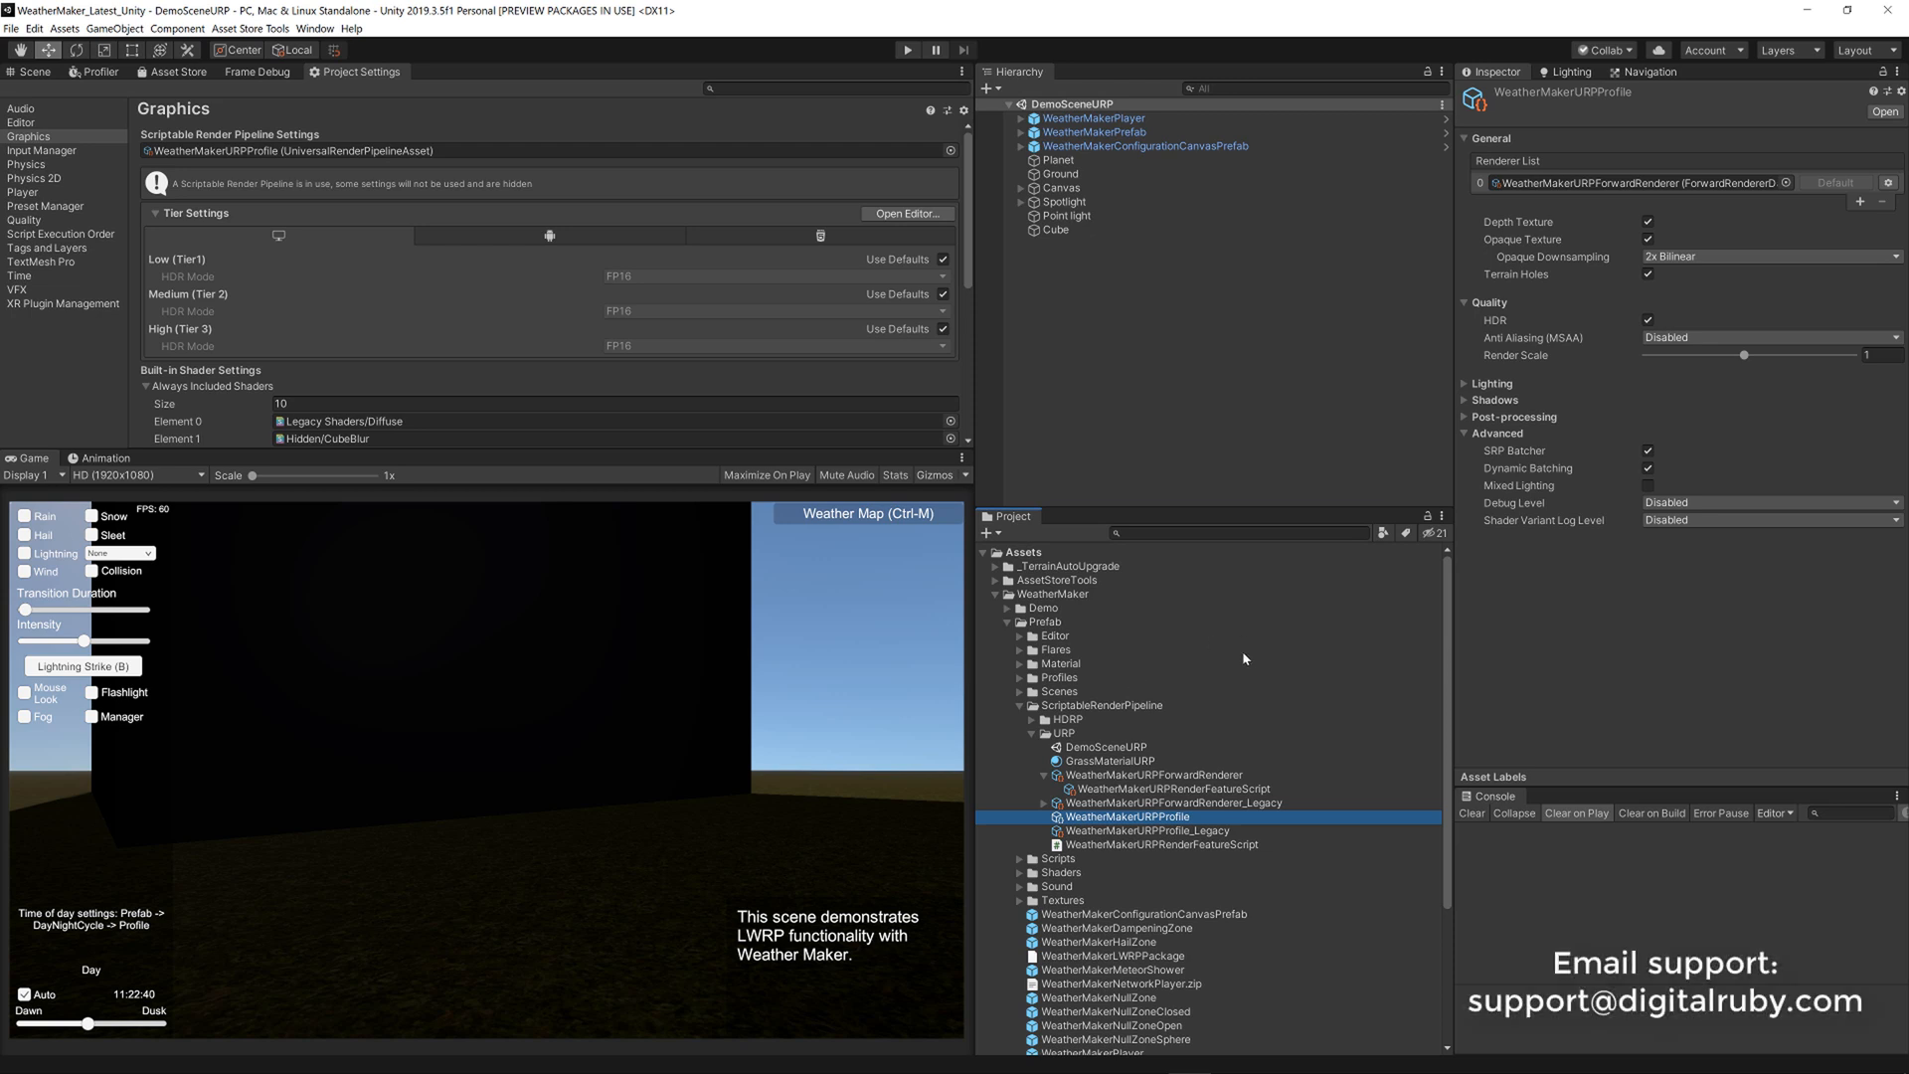
{"action": "mouse_move", "coordinate": [1257, 651]}
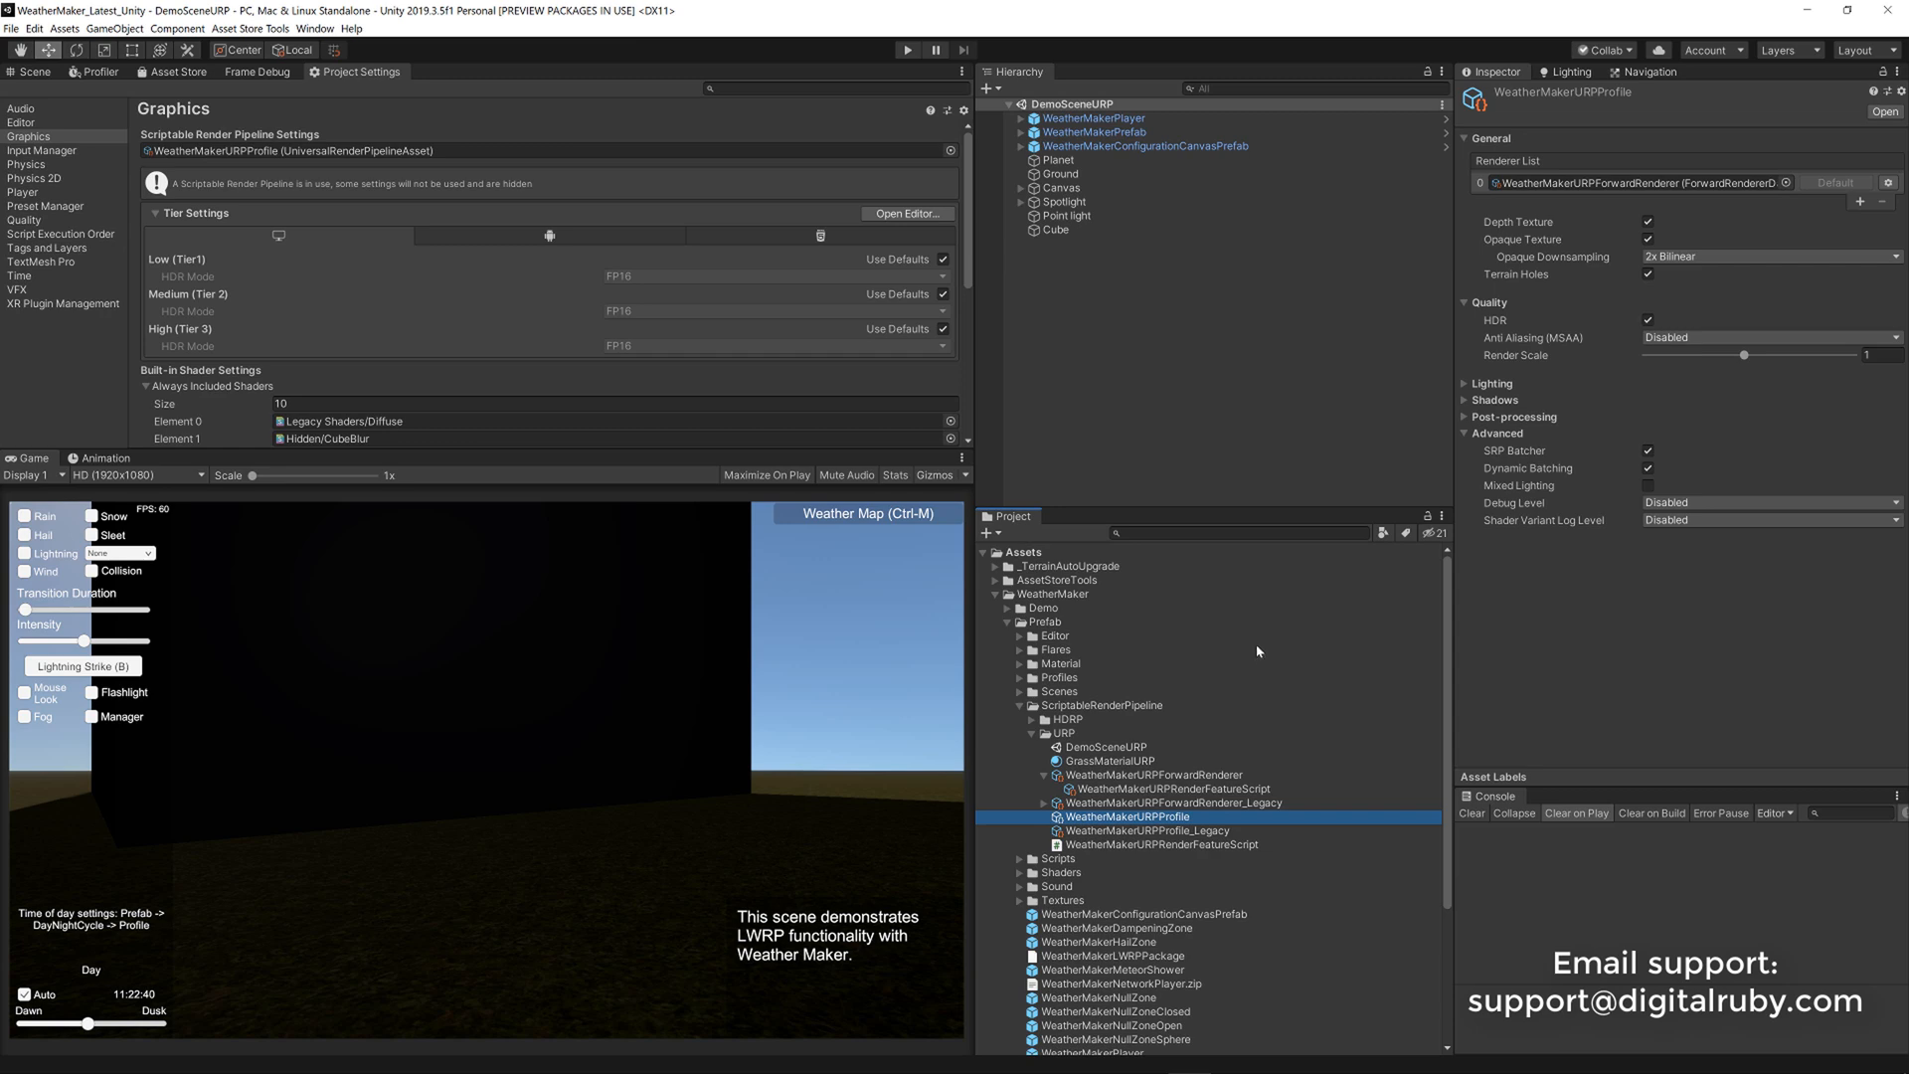